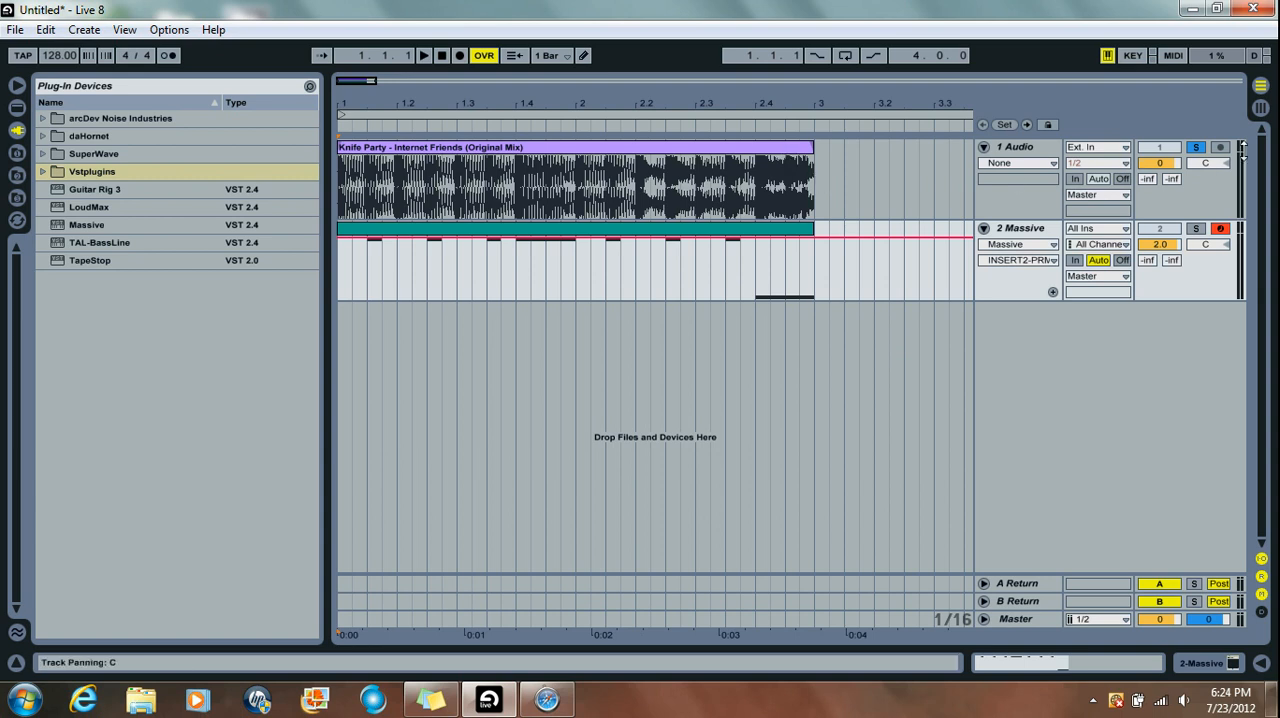
Audition the arrangement briefly, then stop and return playback to the song start.
left_click(440, 56)
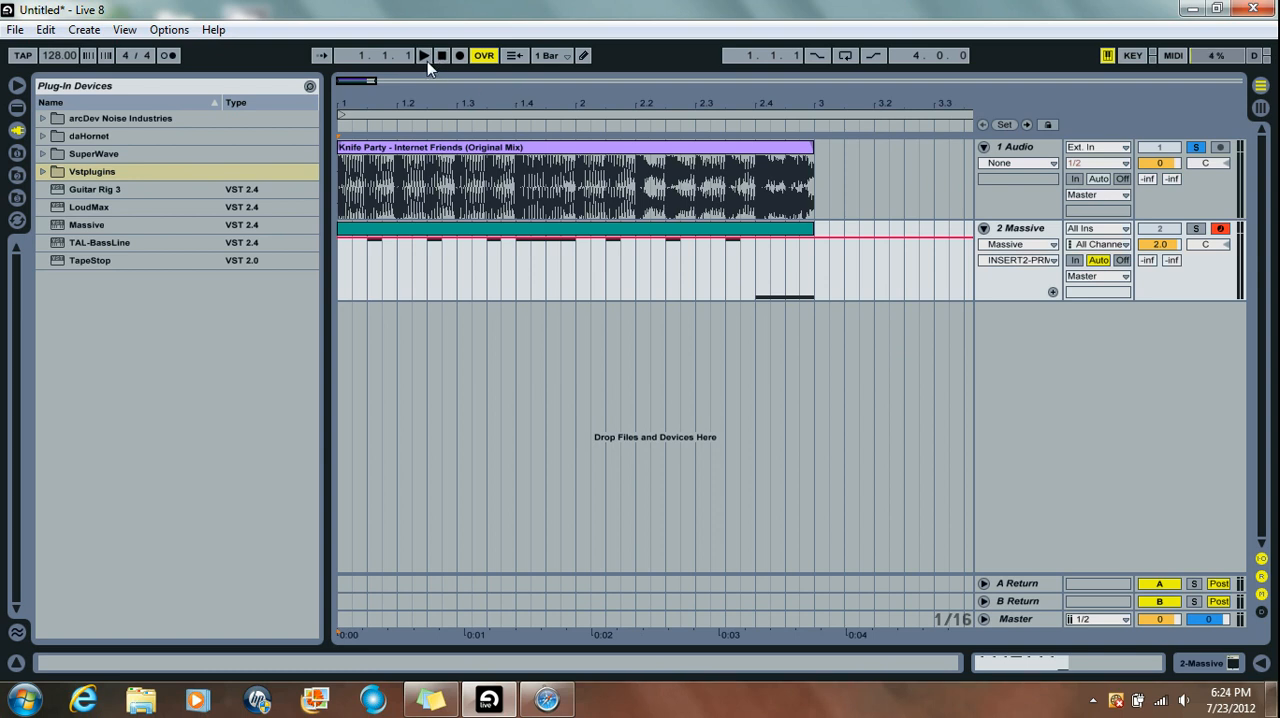
left_click(424, 56)
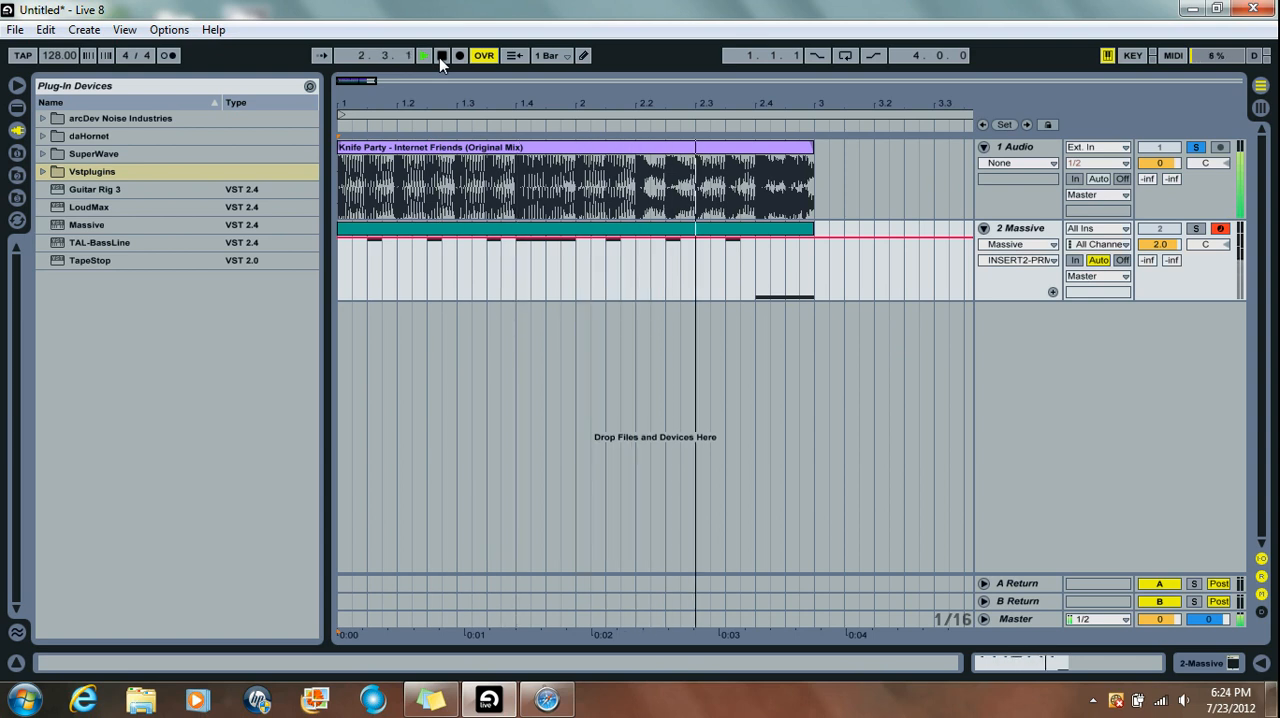
left_click(440, 56)
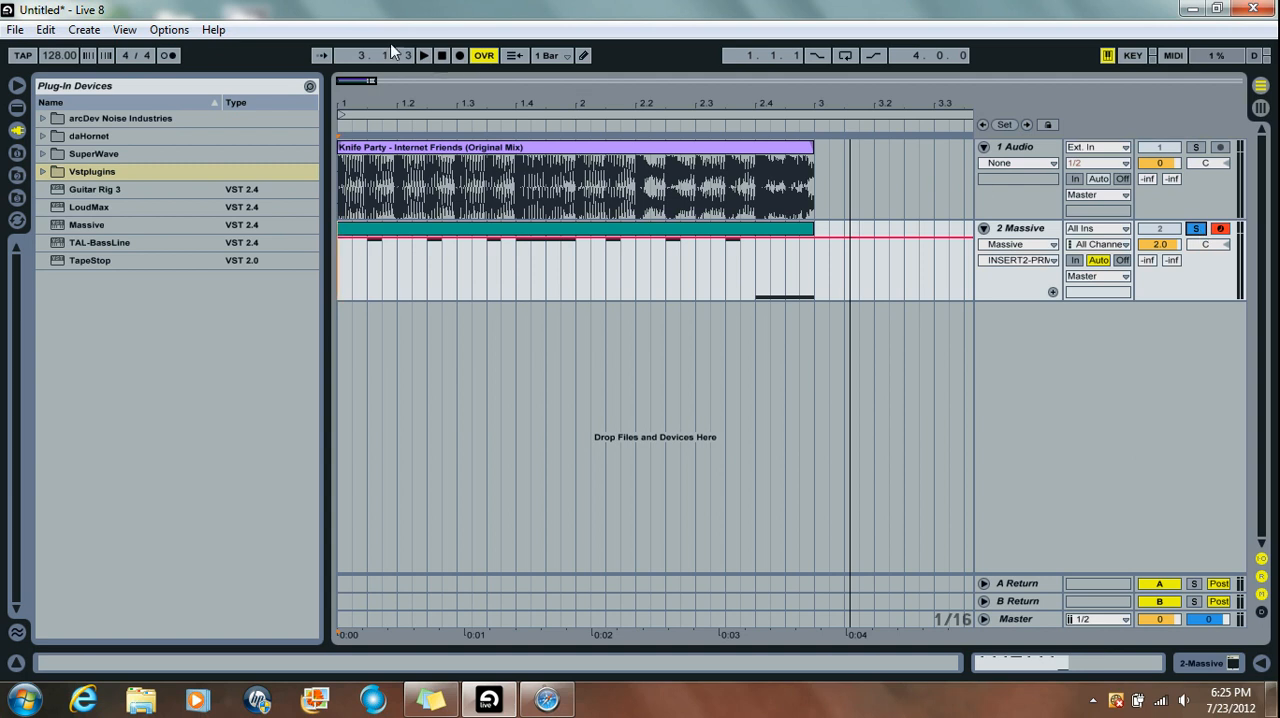
left_click(424, 56)
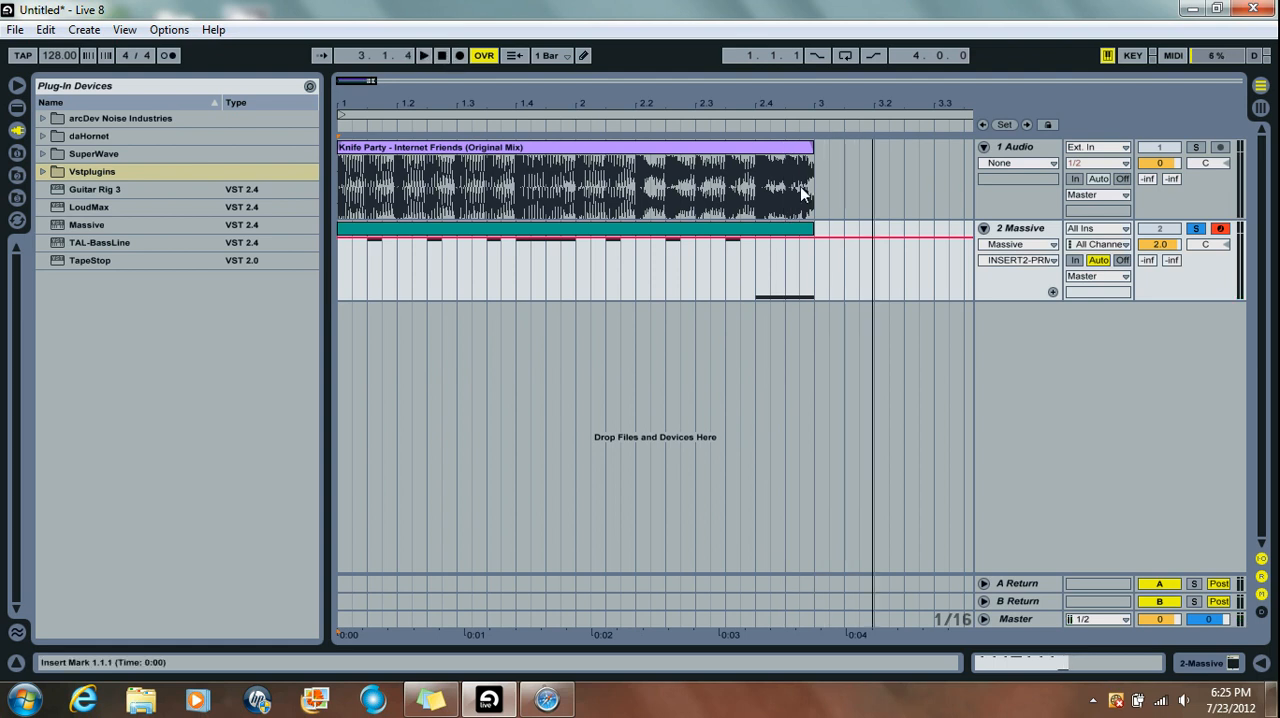
Show the Massive track's devices and bring up the Massive synth editor with patch 'WHOOP (48-60)'.
left_click(1020, 228)
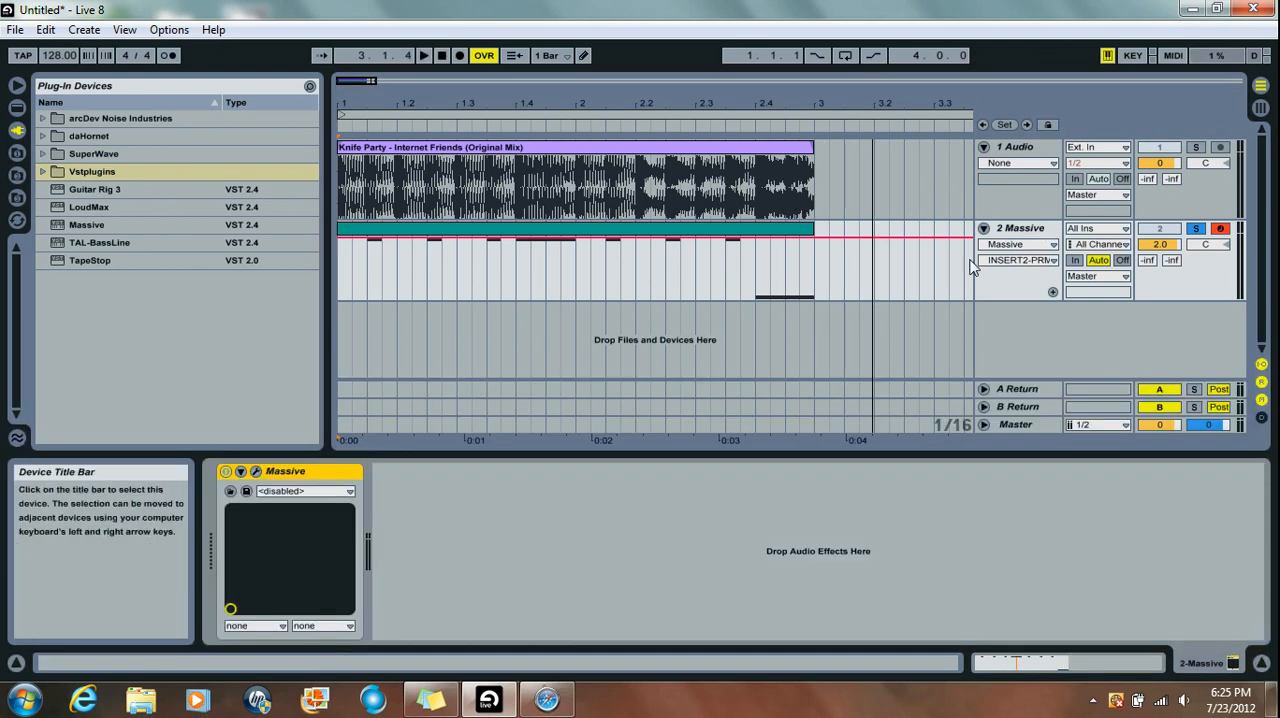
double_click(284, 472)
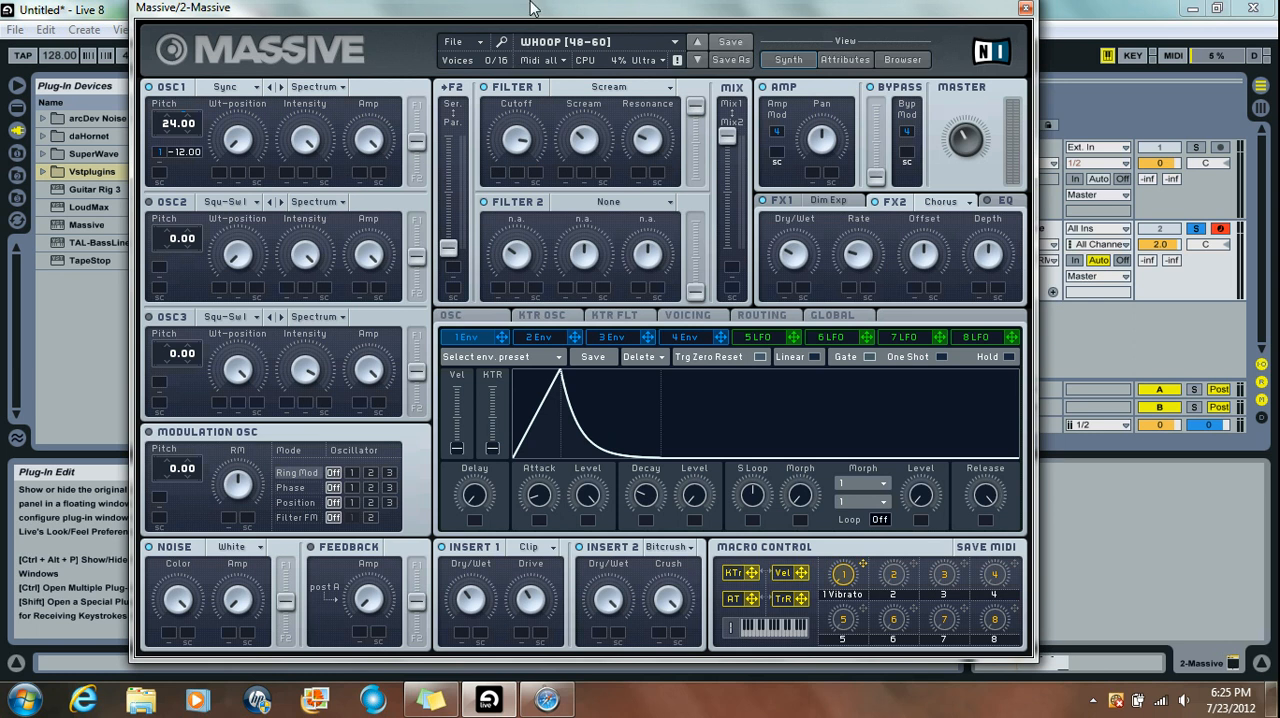
mouse_move(656, 40)
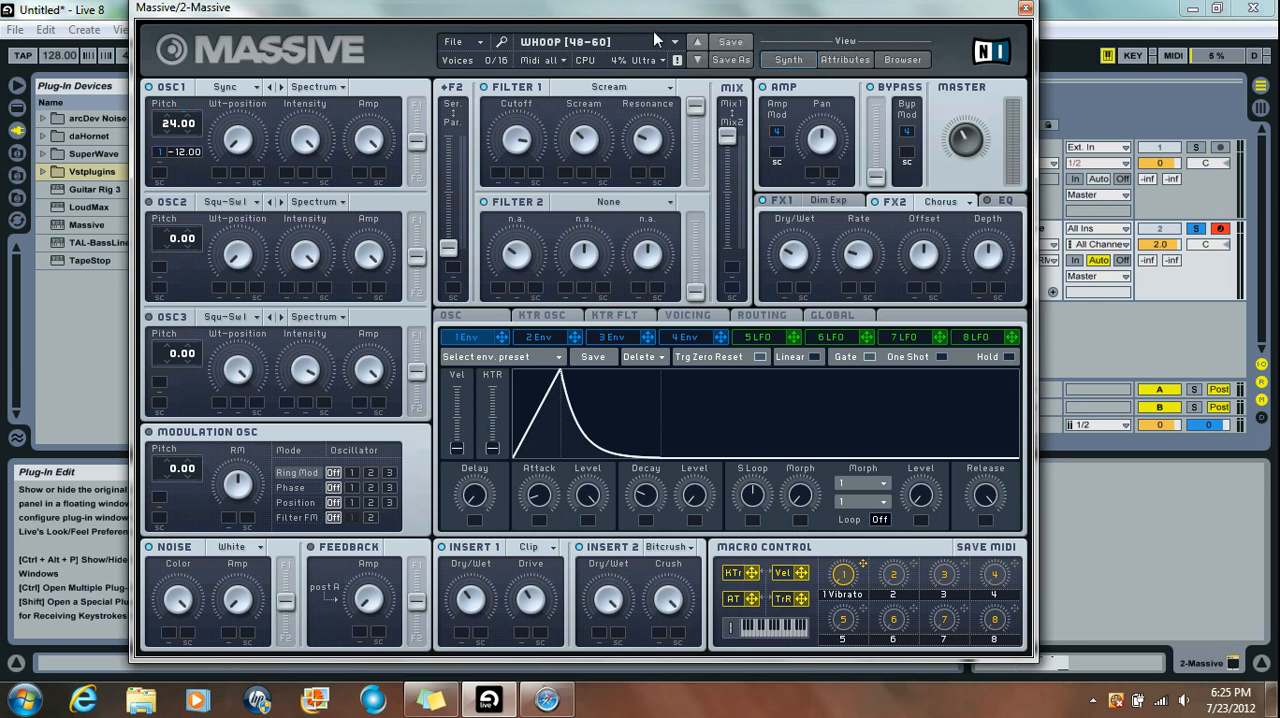
left_click(828, 200)
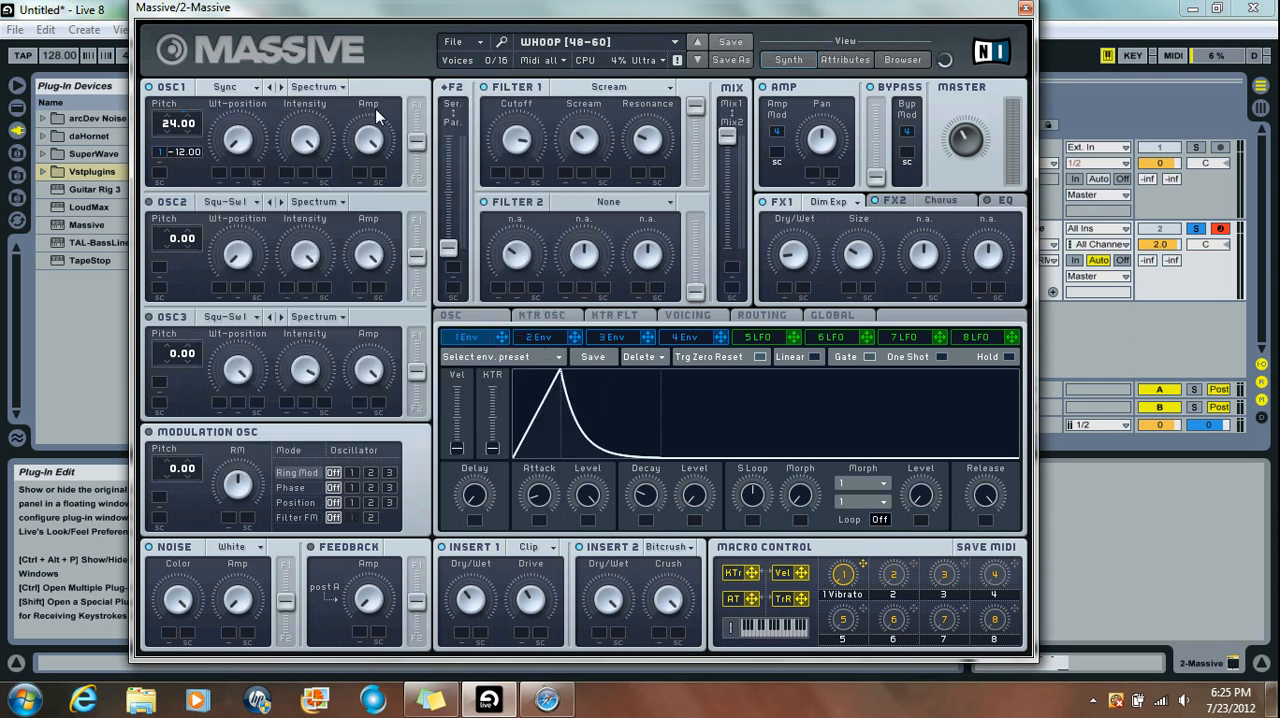
mouse_move(238, 144)
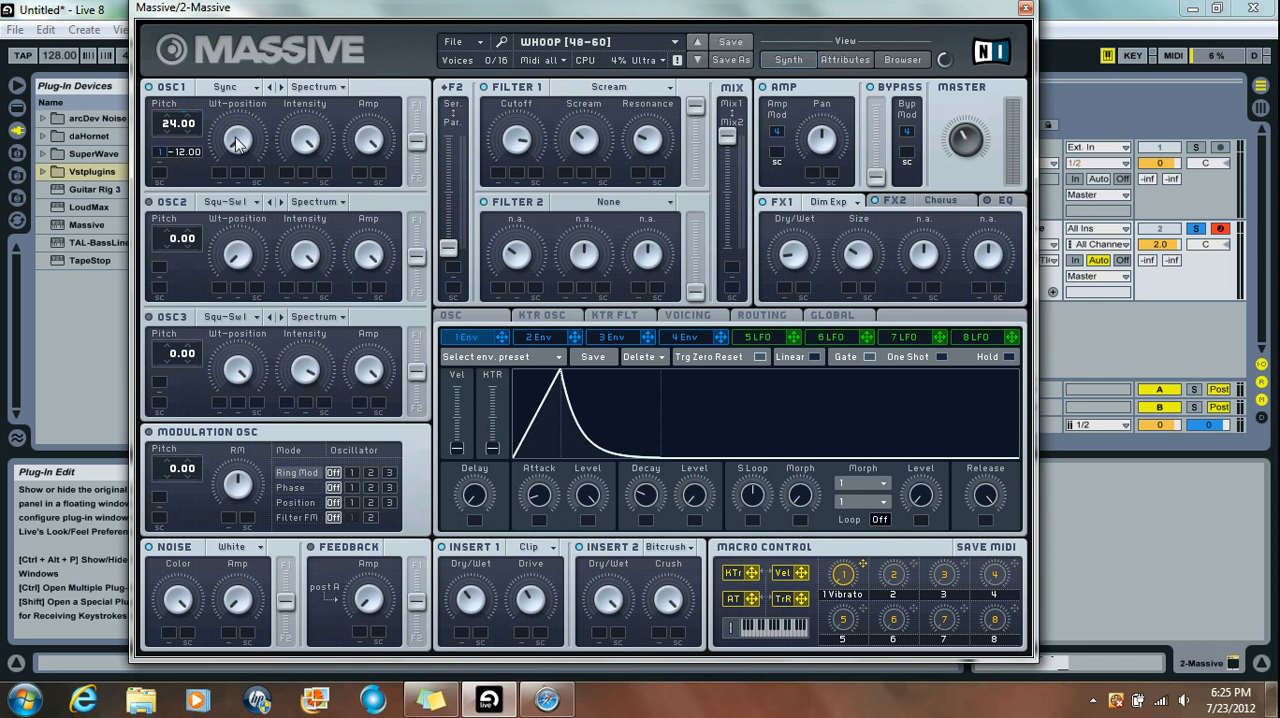
mouse_move(304, 152)
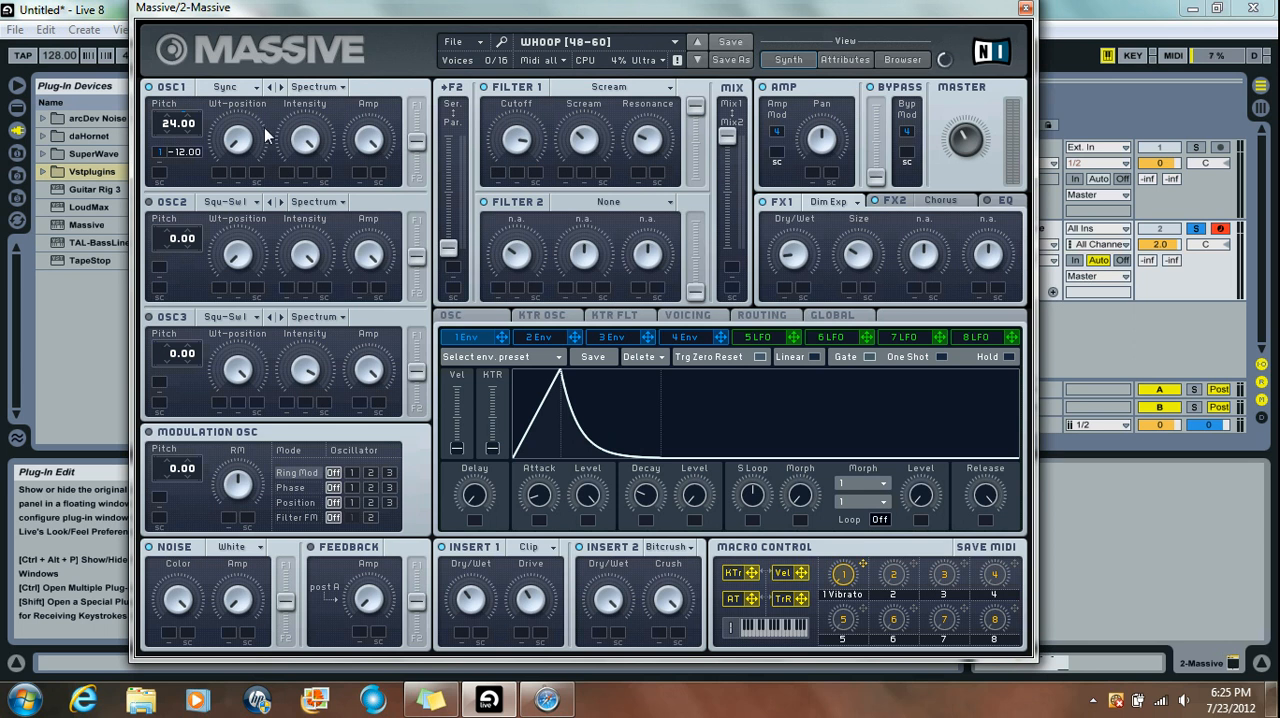
mouse_move(576, 98)
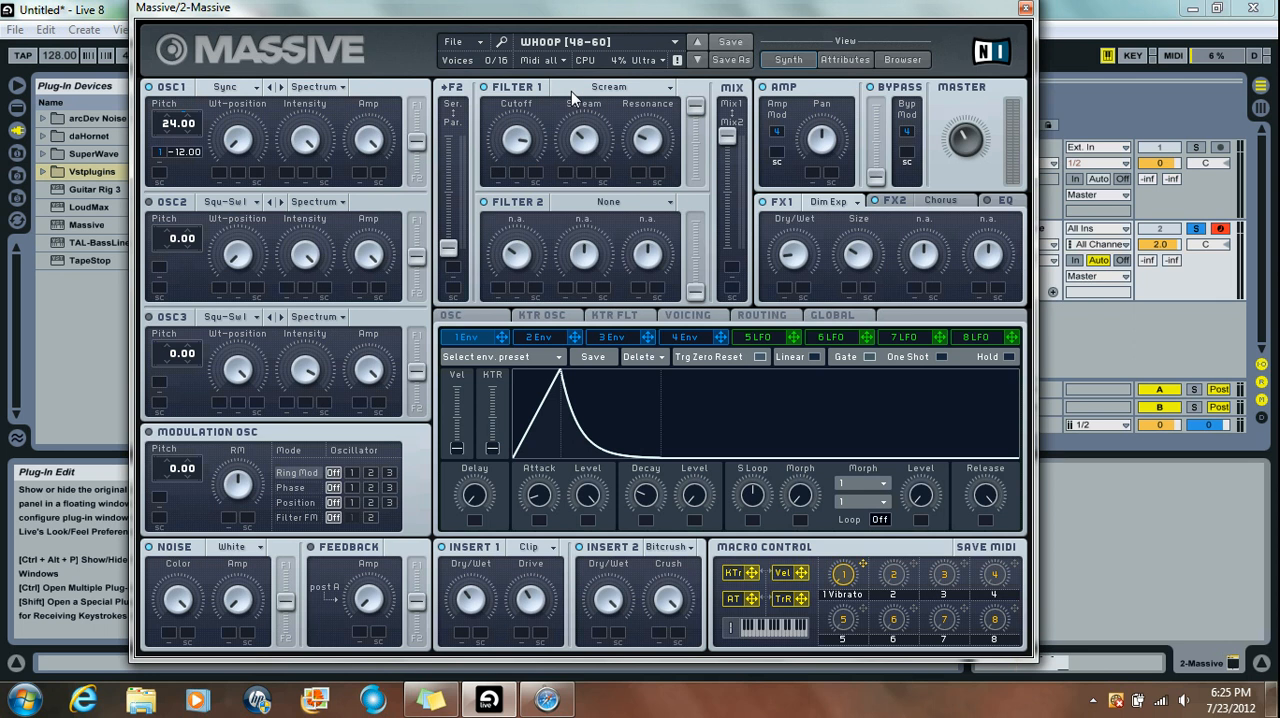
left_click(628, 86)
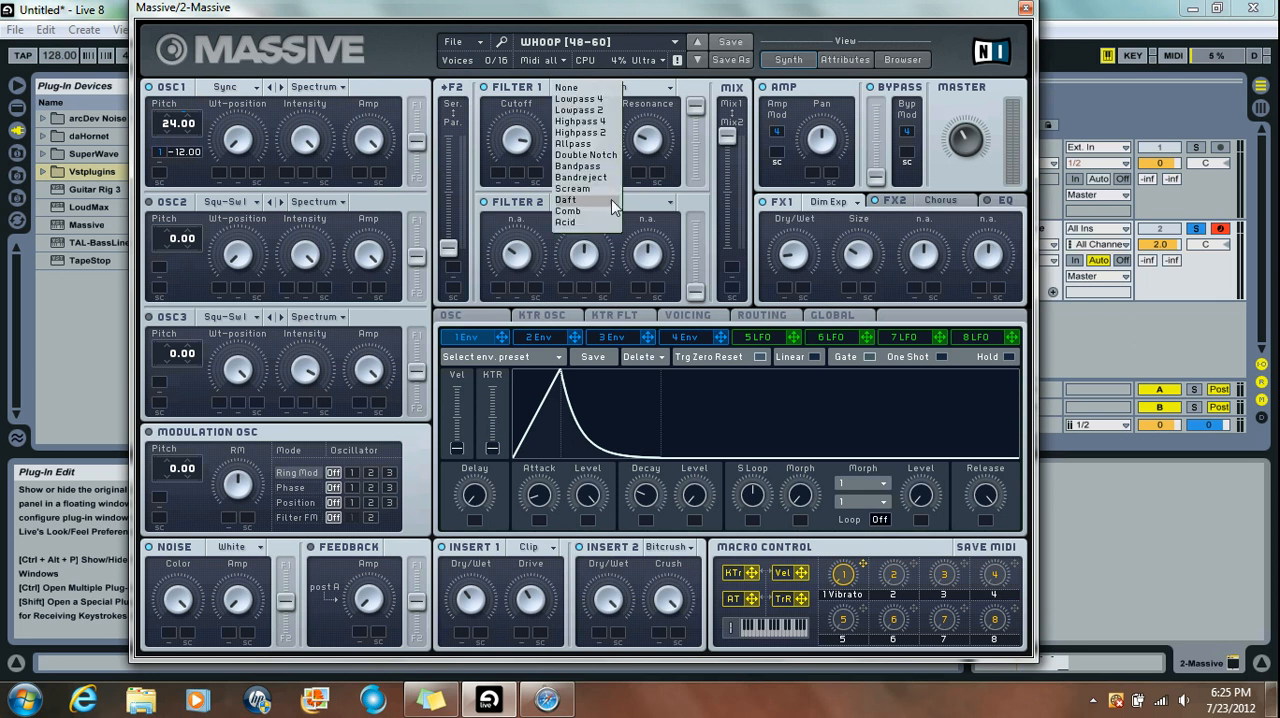
left_click(572, 190)
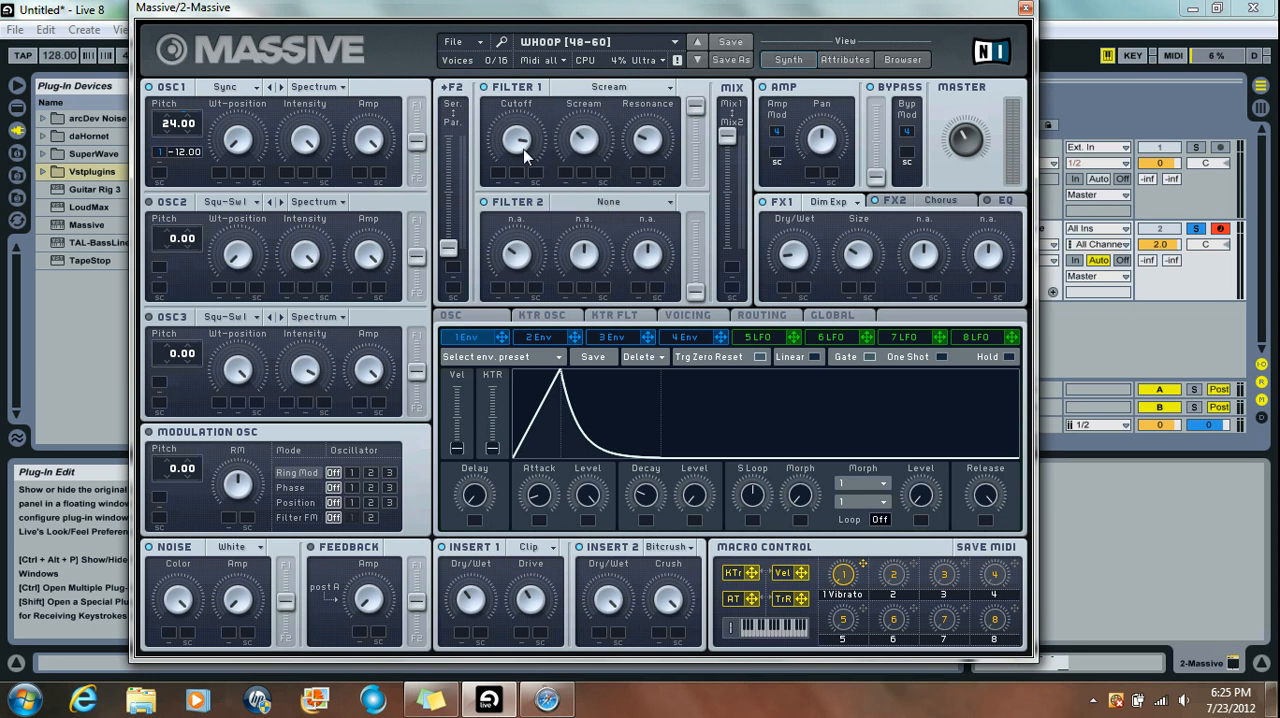
mouse_move(588, 148)
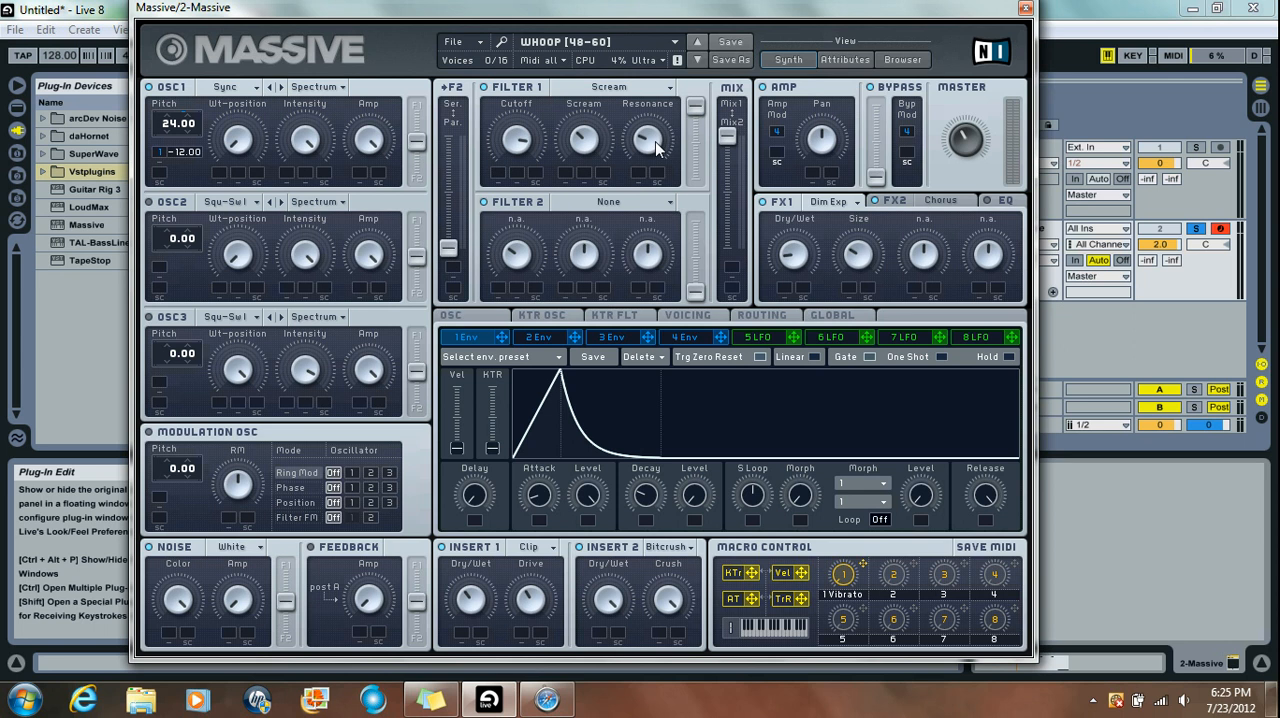
mouse_move(684, 112)
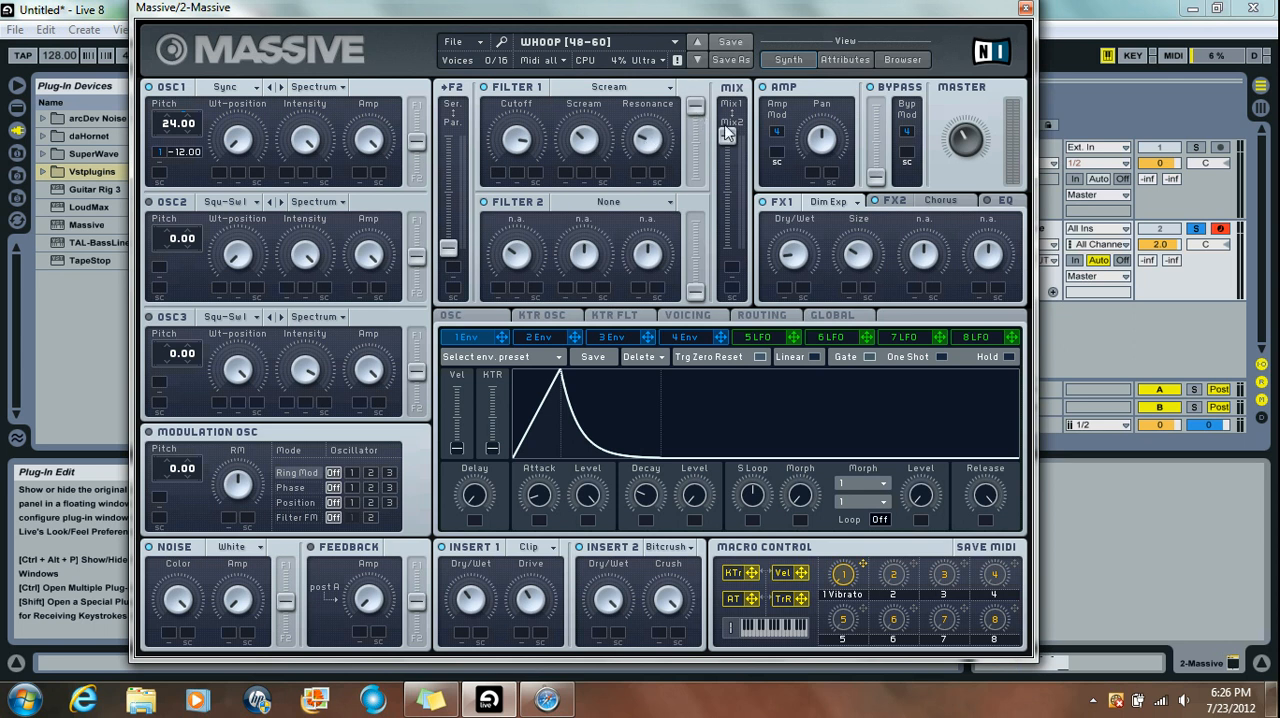
mouse_move(728, 120)
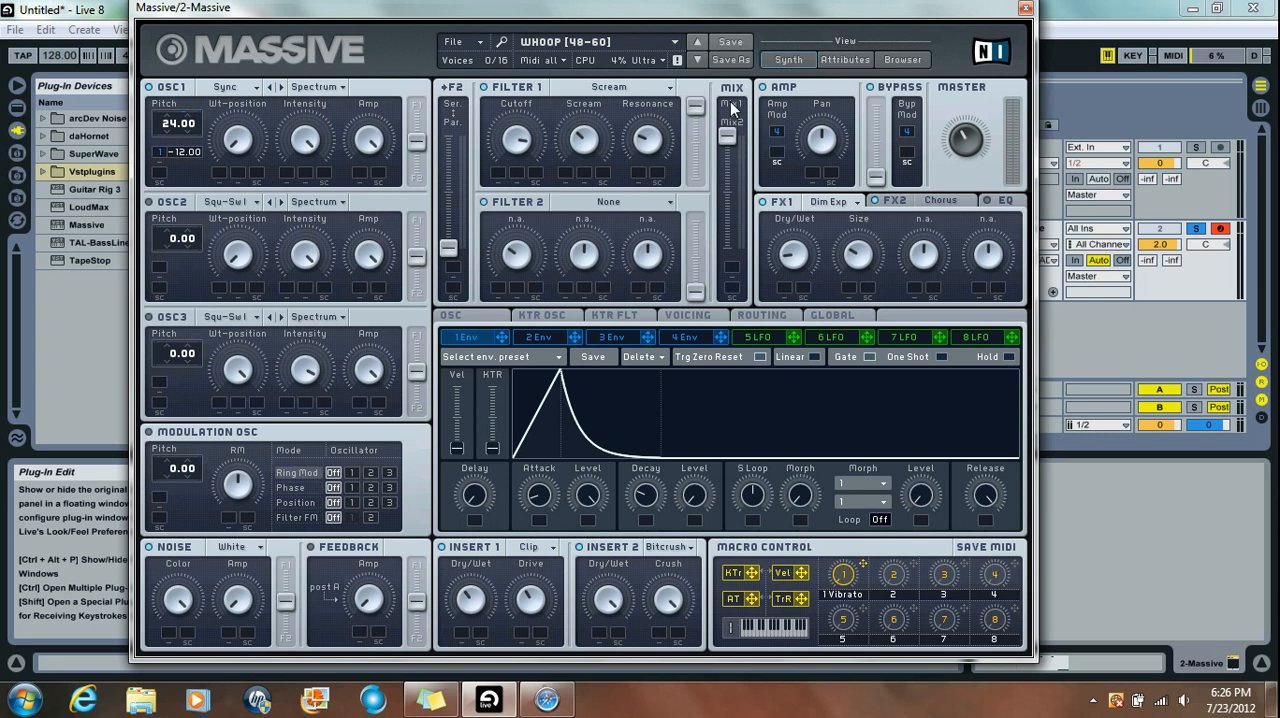
mouse_move(800, 204)
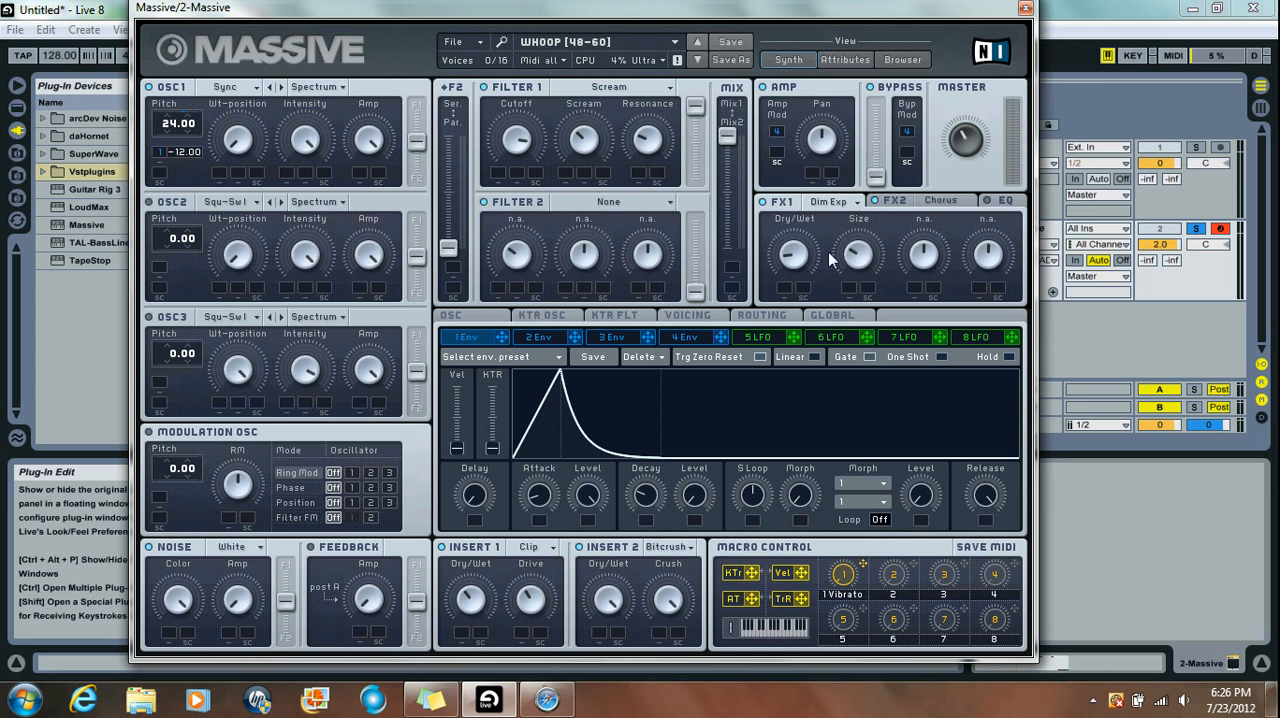
mouse_move(790, 222)
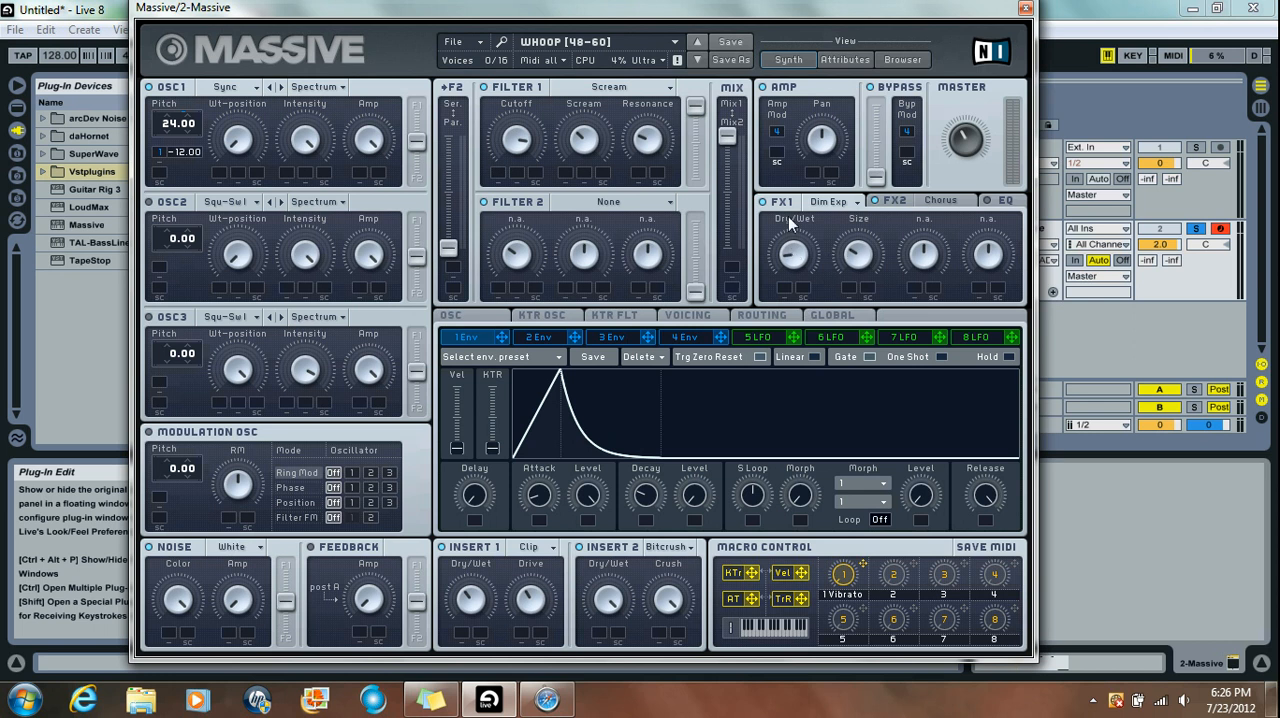
mouse_move(930, 206)
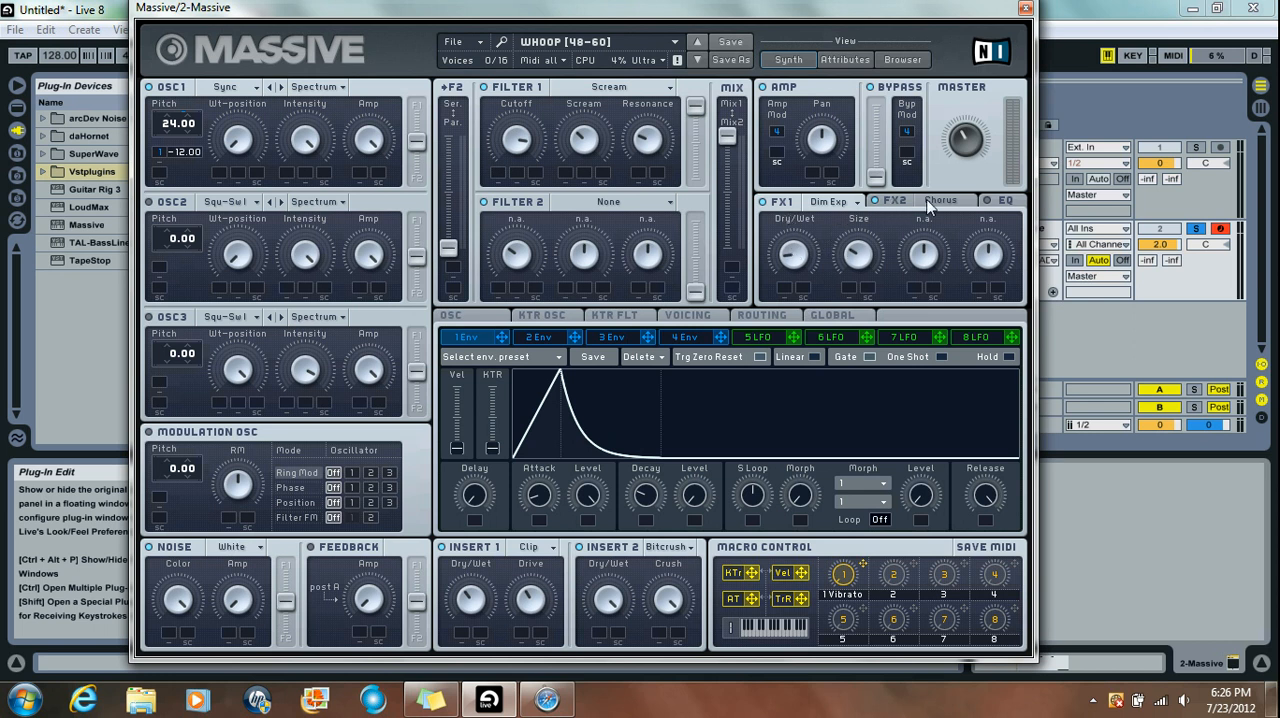
mouse_move(896, 236)
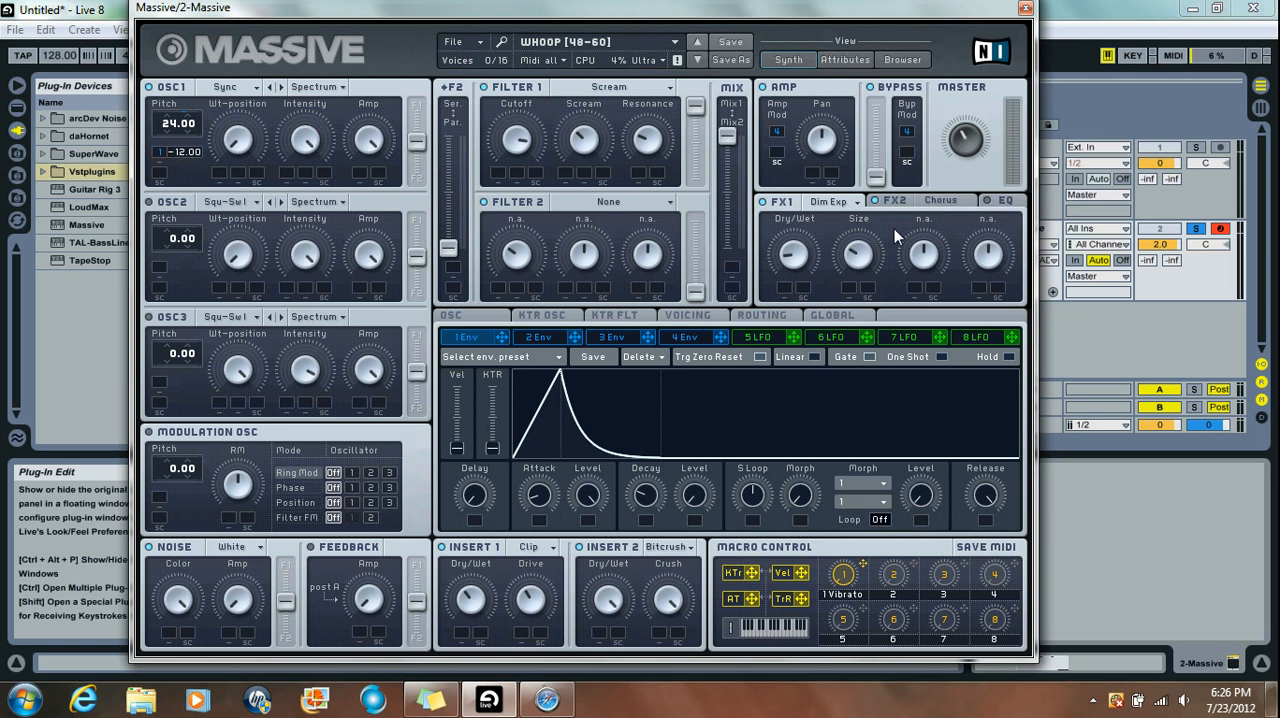
mouse_move(800, 228)
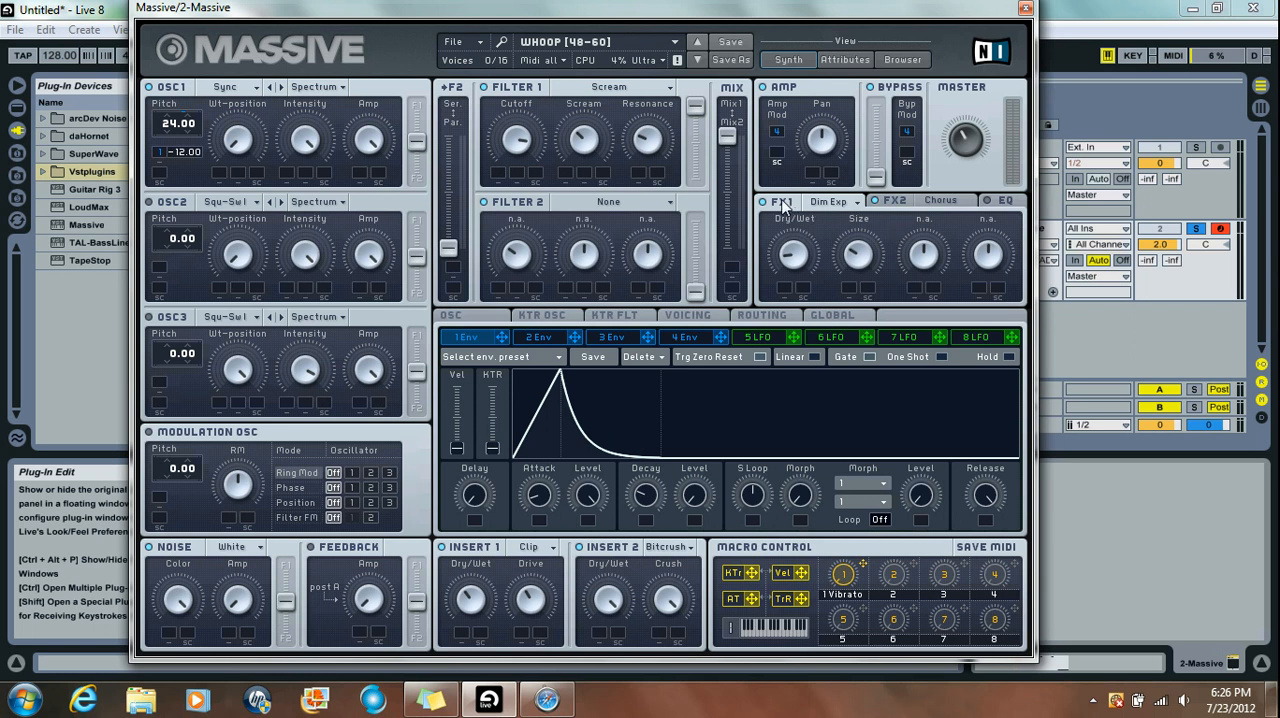
Keep Dimension Expander as the first effect beside Chorus and show the OSC page's pitch-bend settings.
left_click(830, 200)
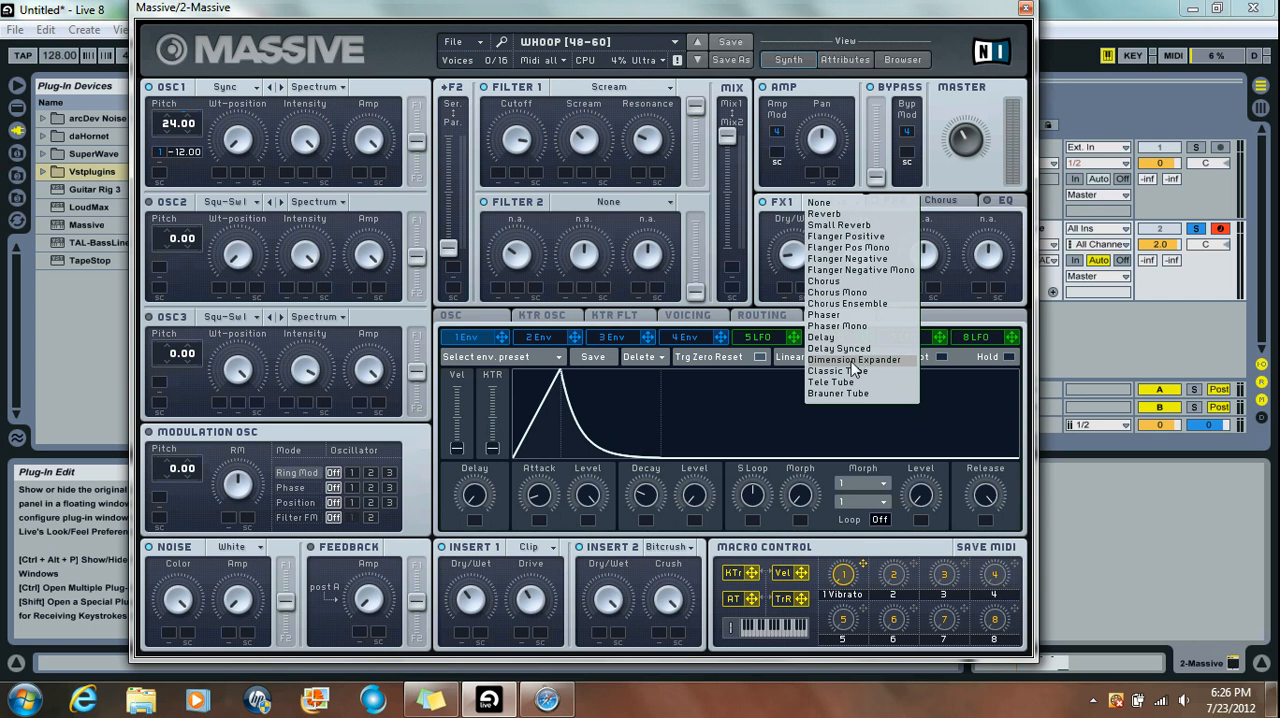
left_click(854, 360)
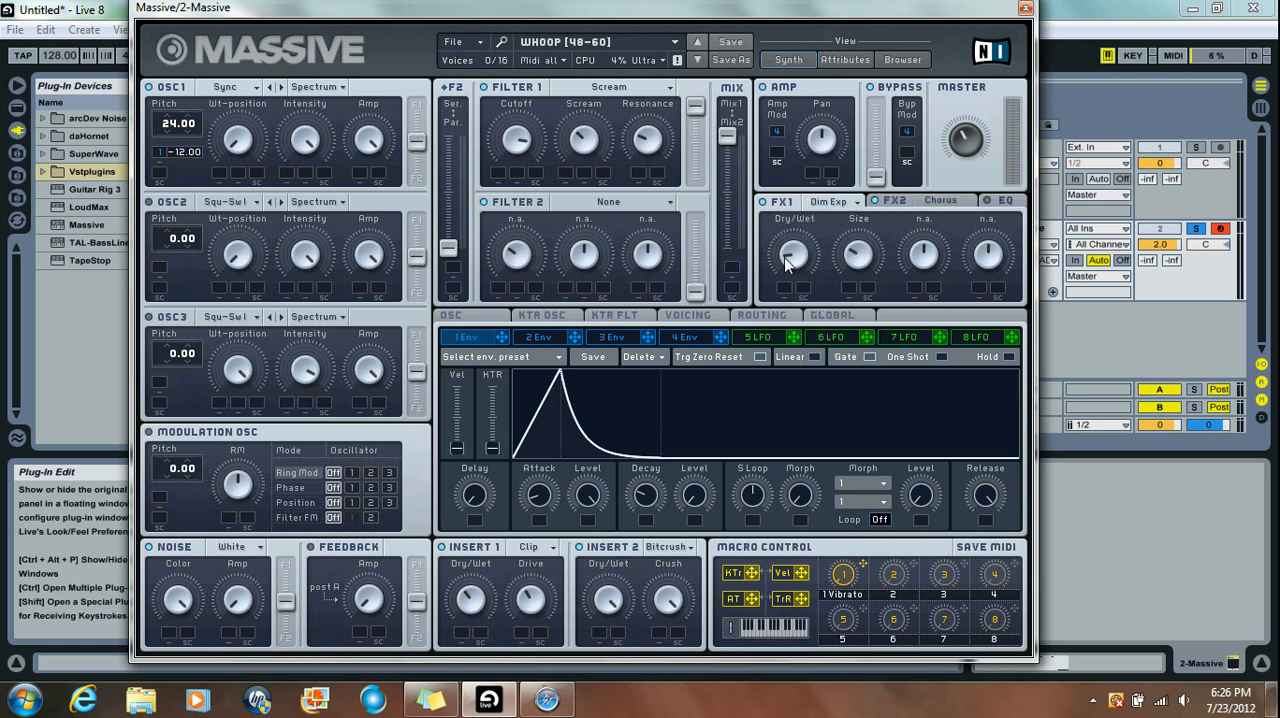
mouse_move(858, 260)
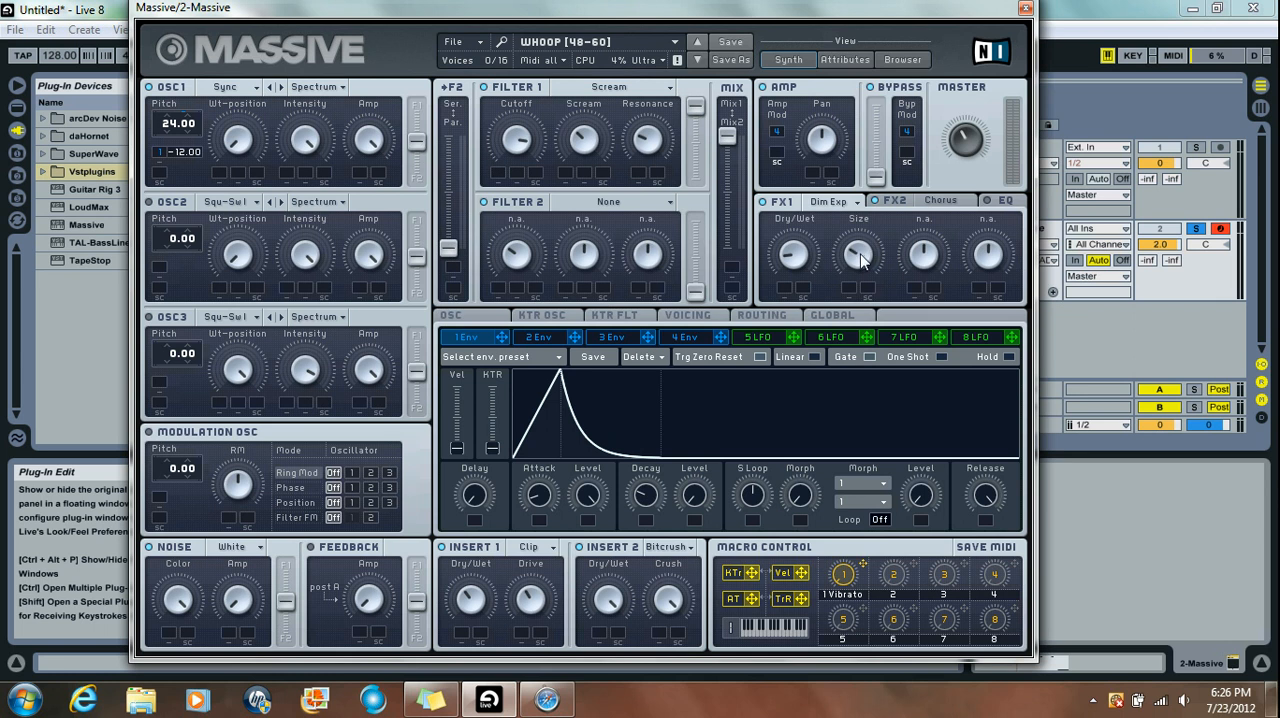
mouse_move(930, 210)
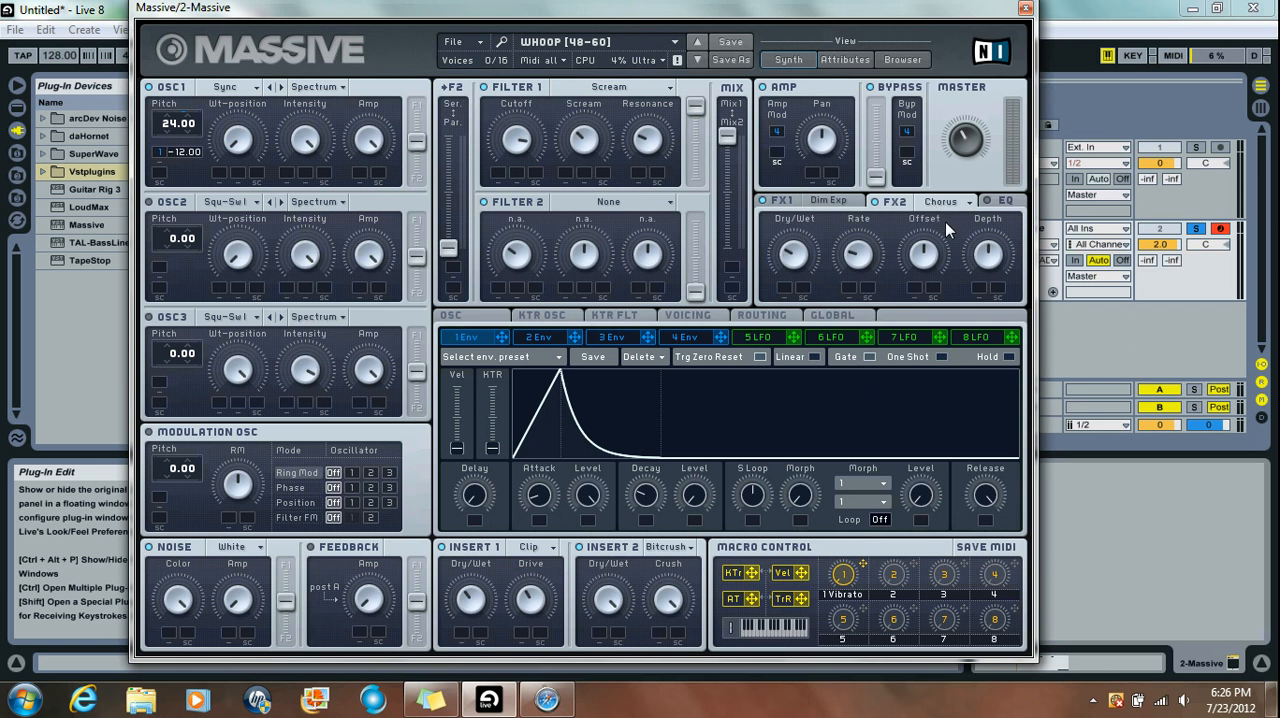
mouse_move(792, 262)
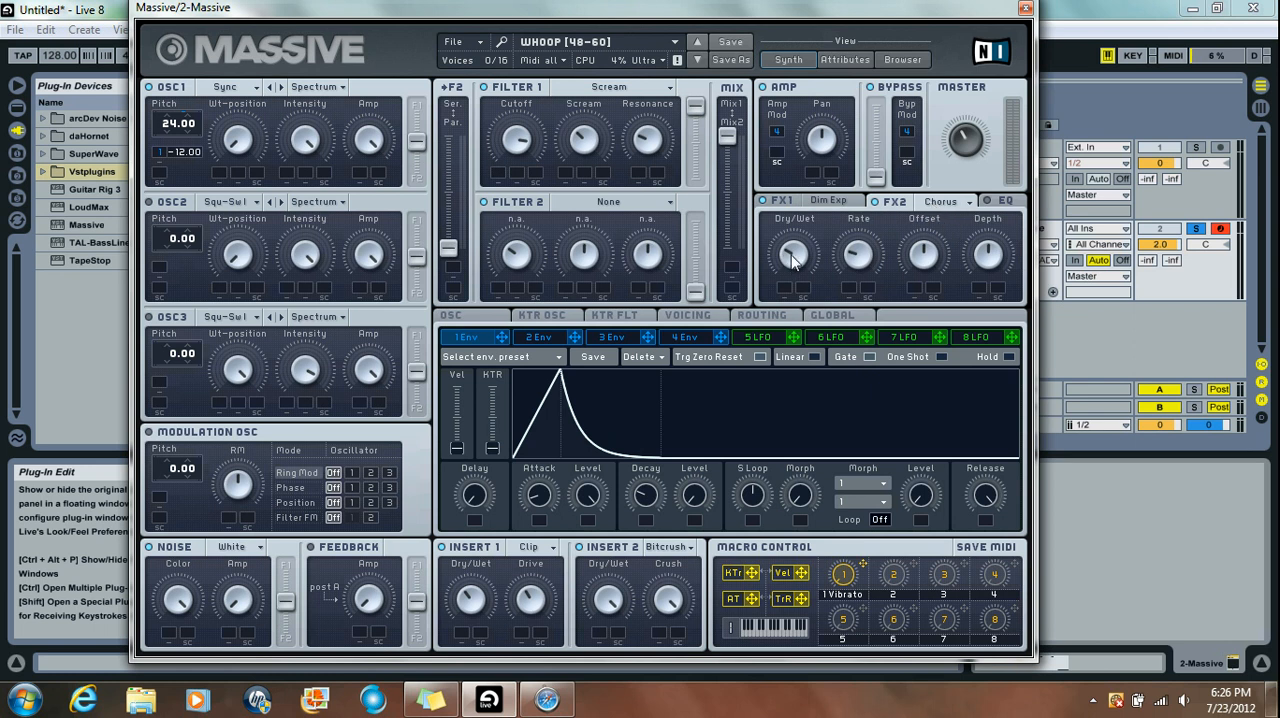
mouse_move(864, 258)
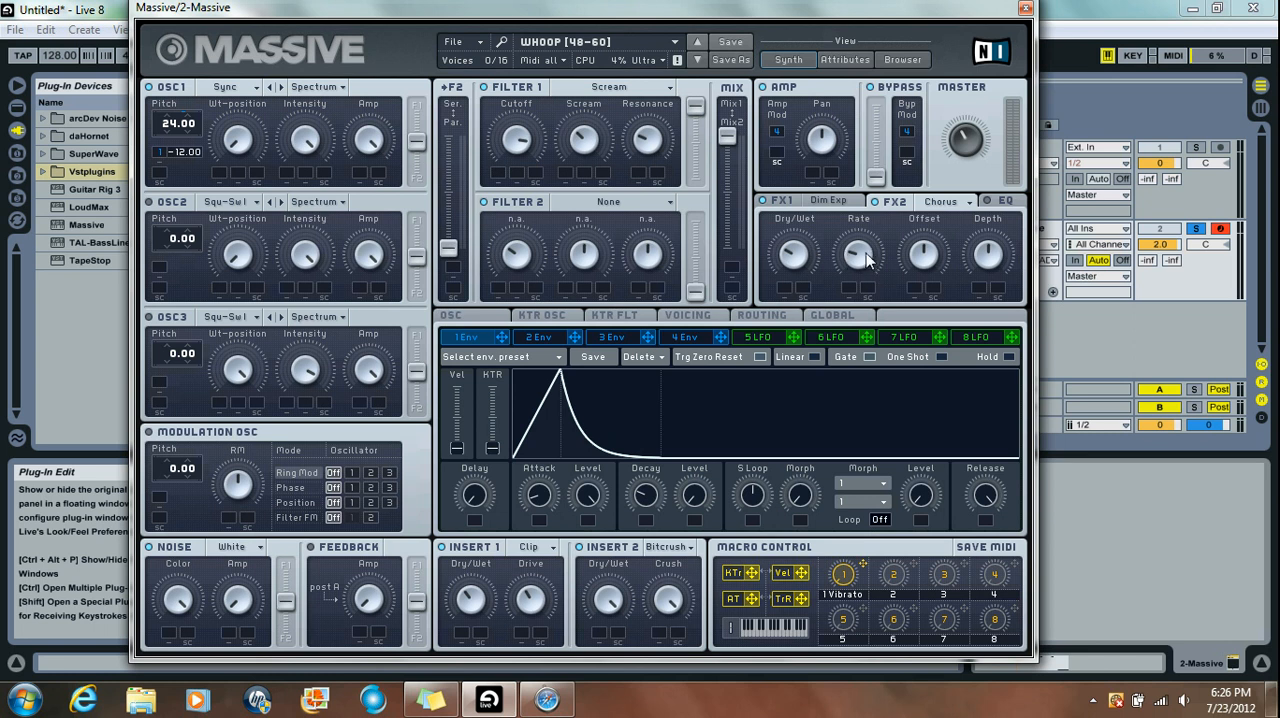
mouse_move(916, 252)
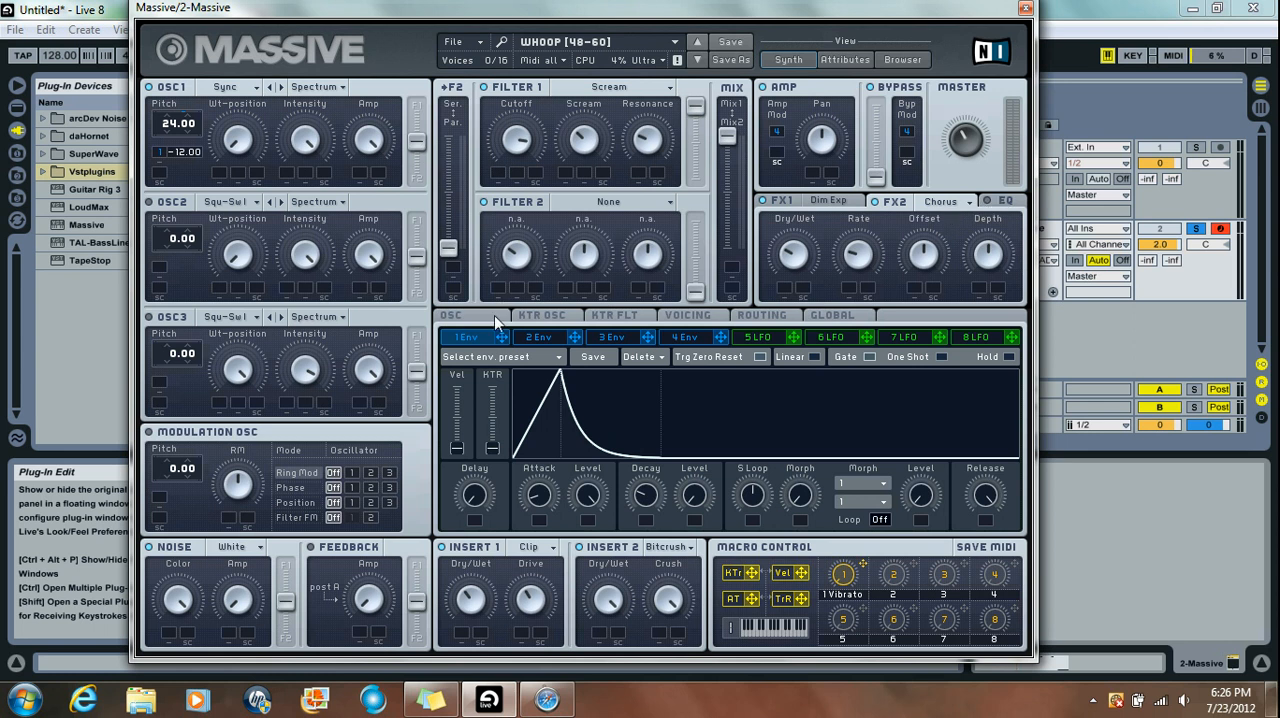
left_click(452, 316)
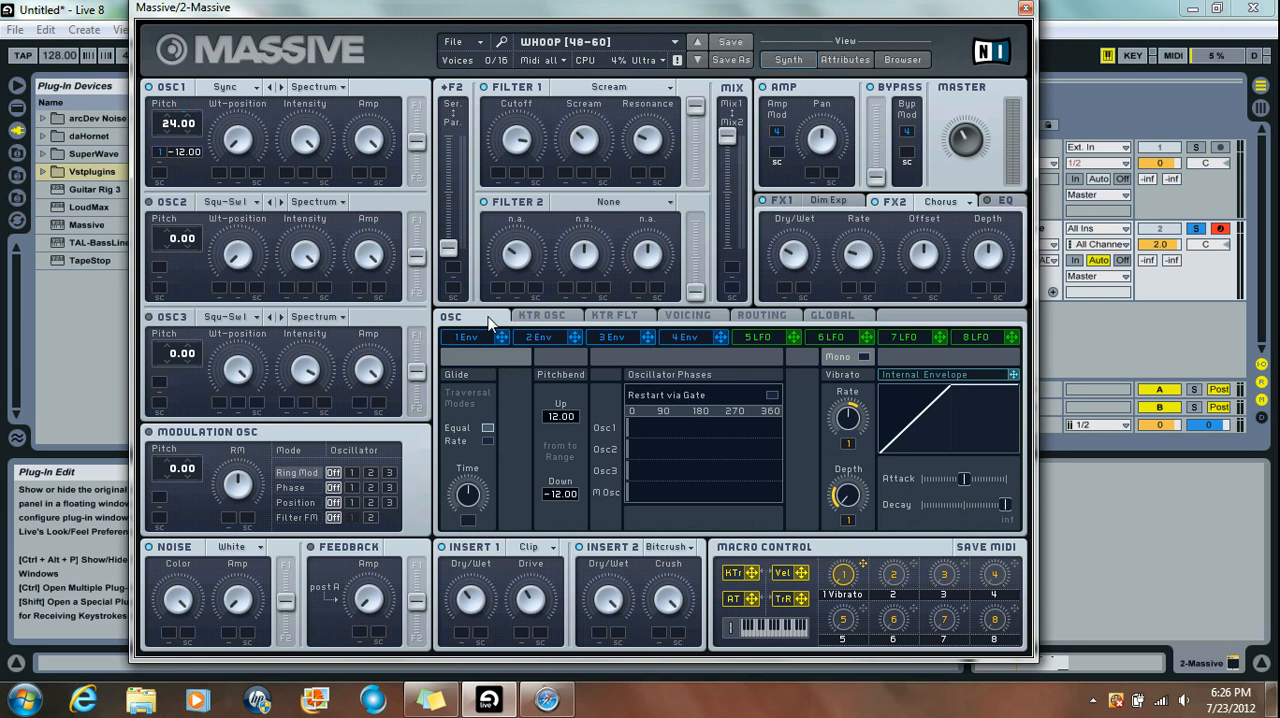
mouse_move(548, 400)
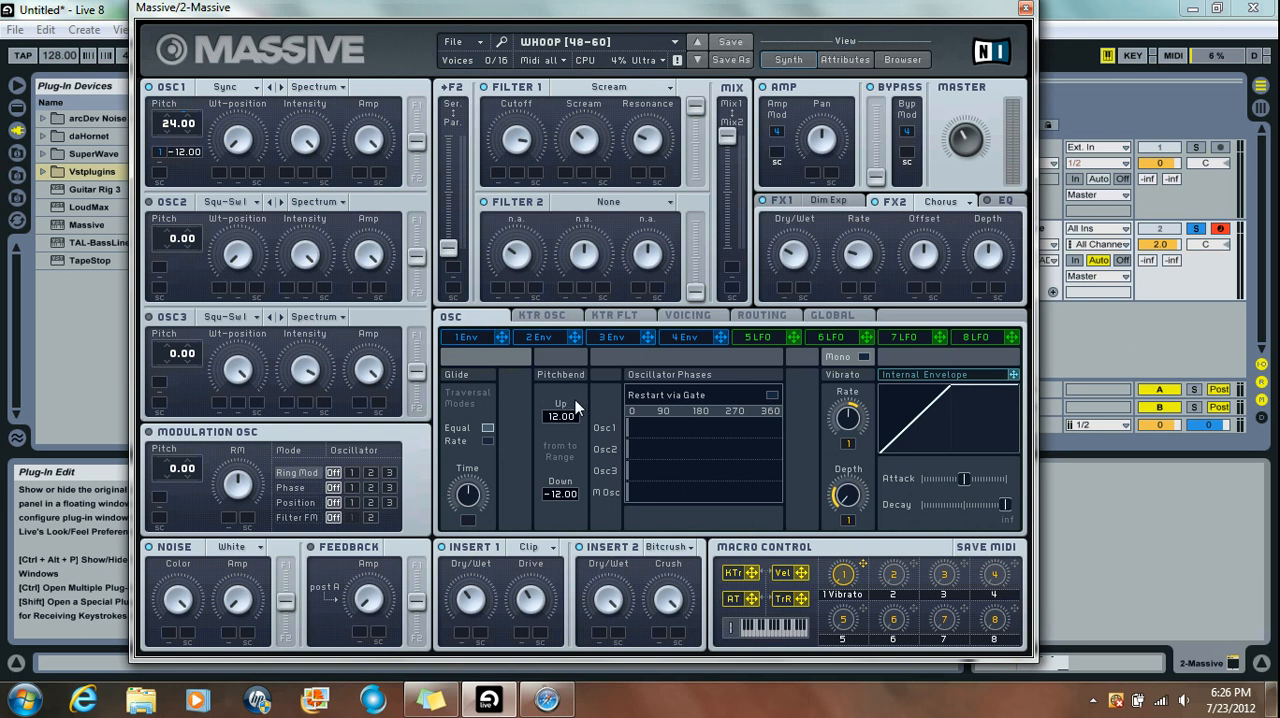
mouse_move(568, 432)
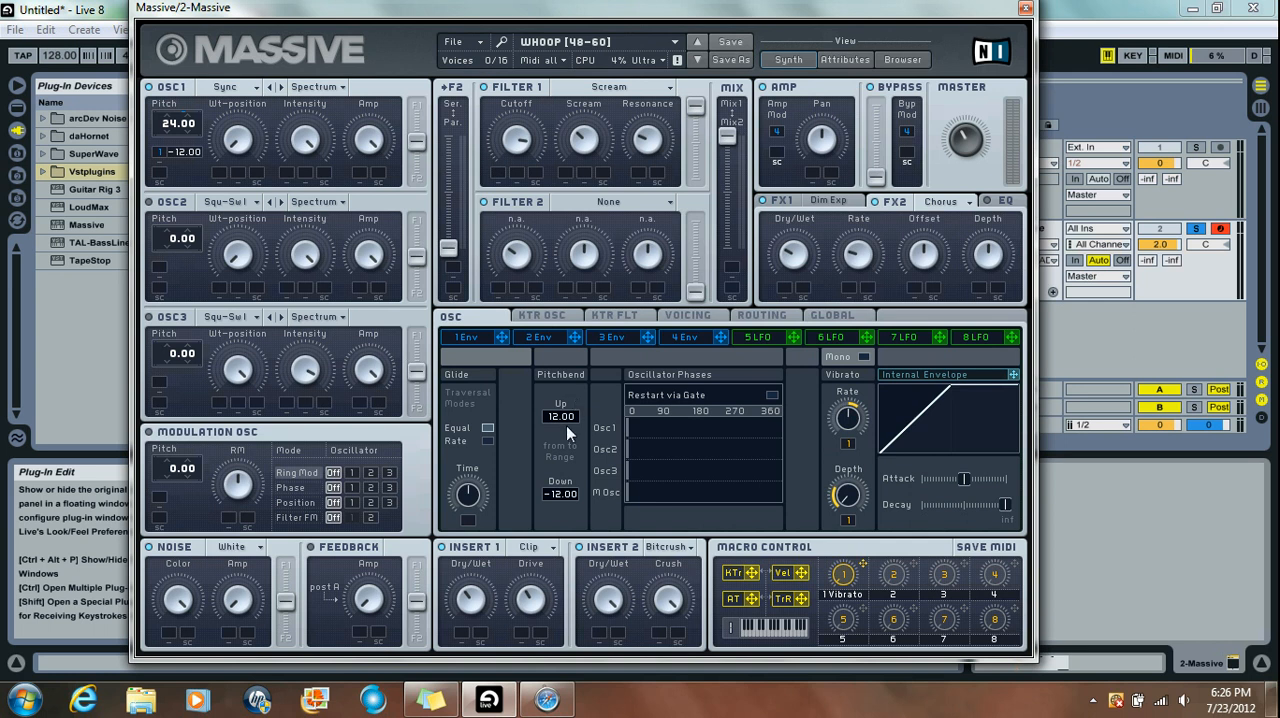
mouse_move(548, 368)
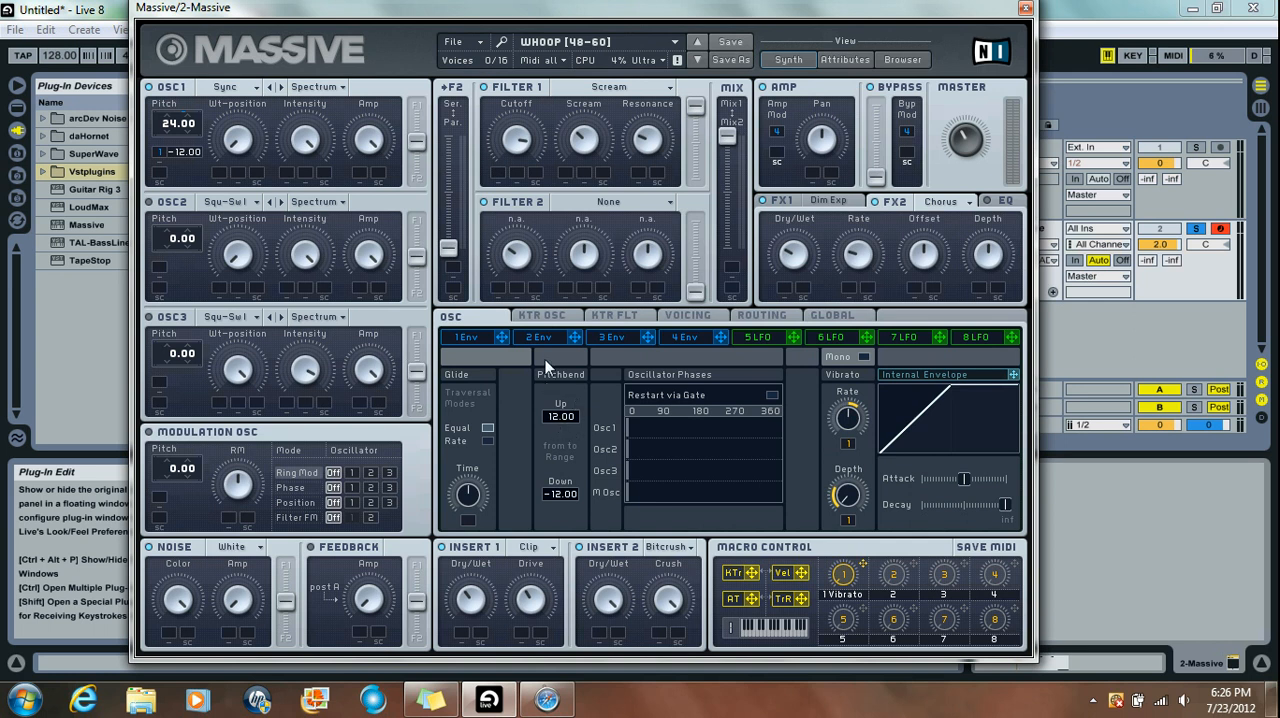
mouse_move(556, 528)
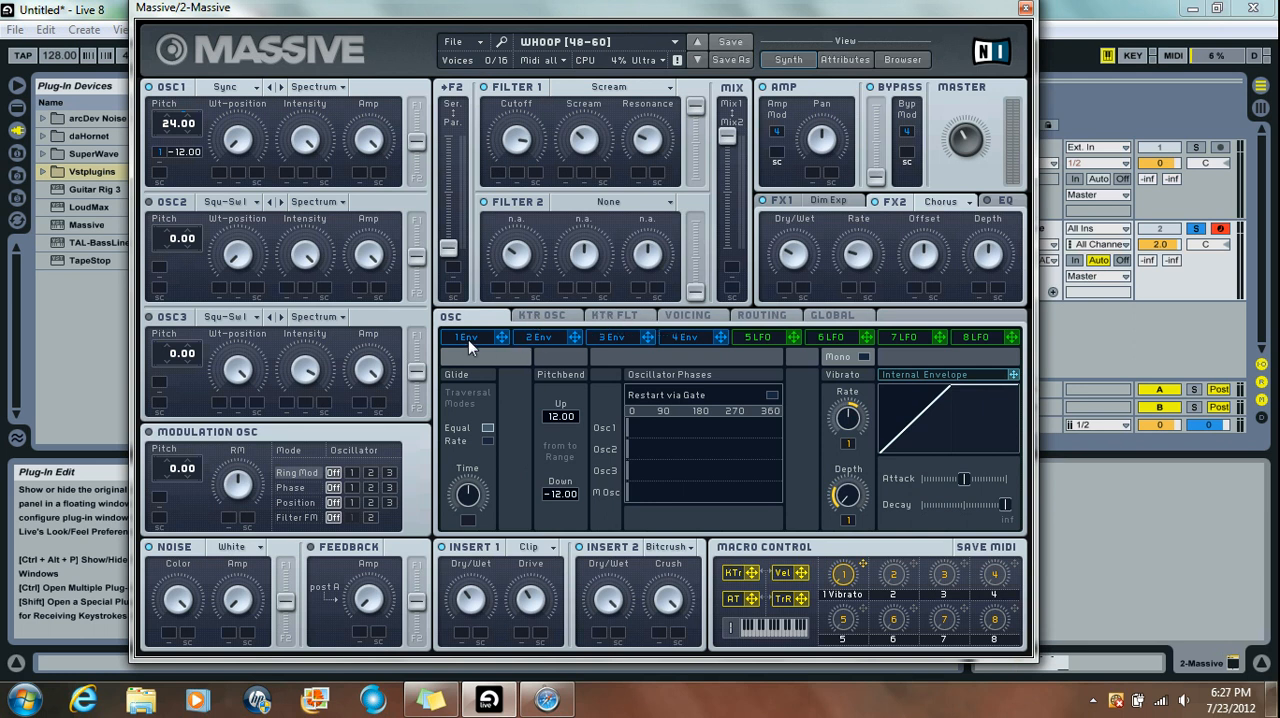
With pitch bend at +12/-12 semitones, move on to the first envelope's page.
left_click(466, 336)
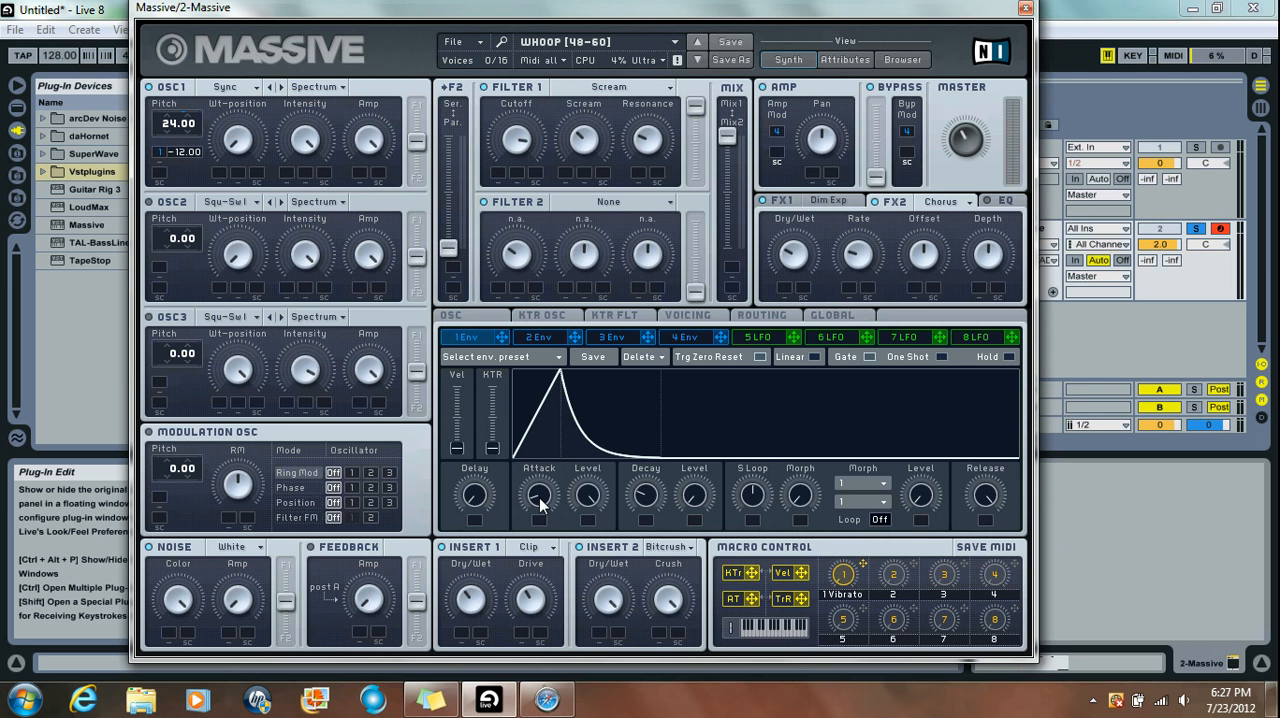
mouse_move(592, 504)
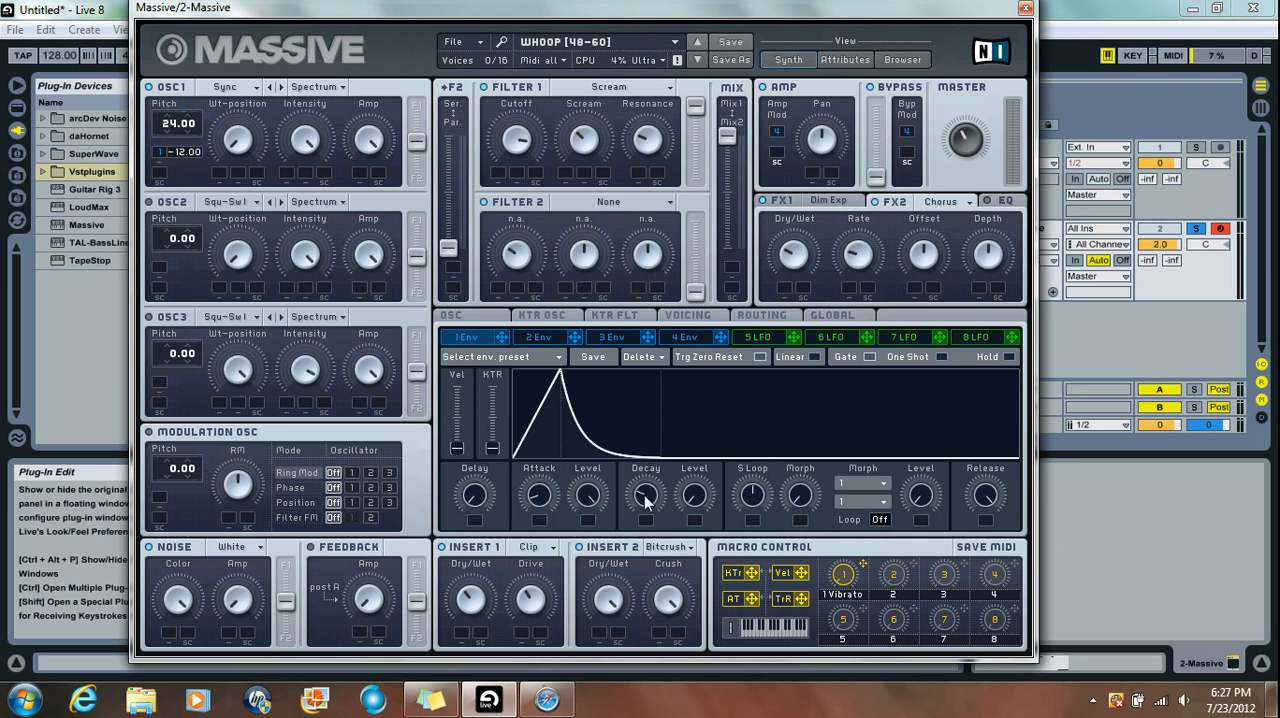
mouse_move(684, 512)
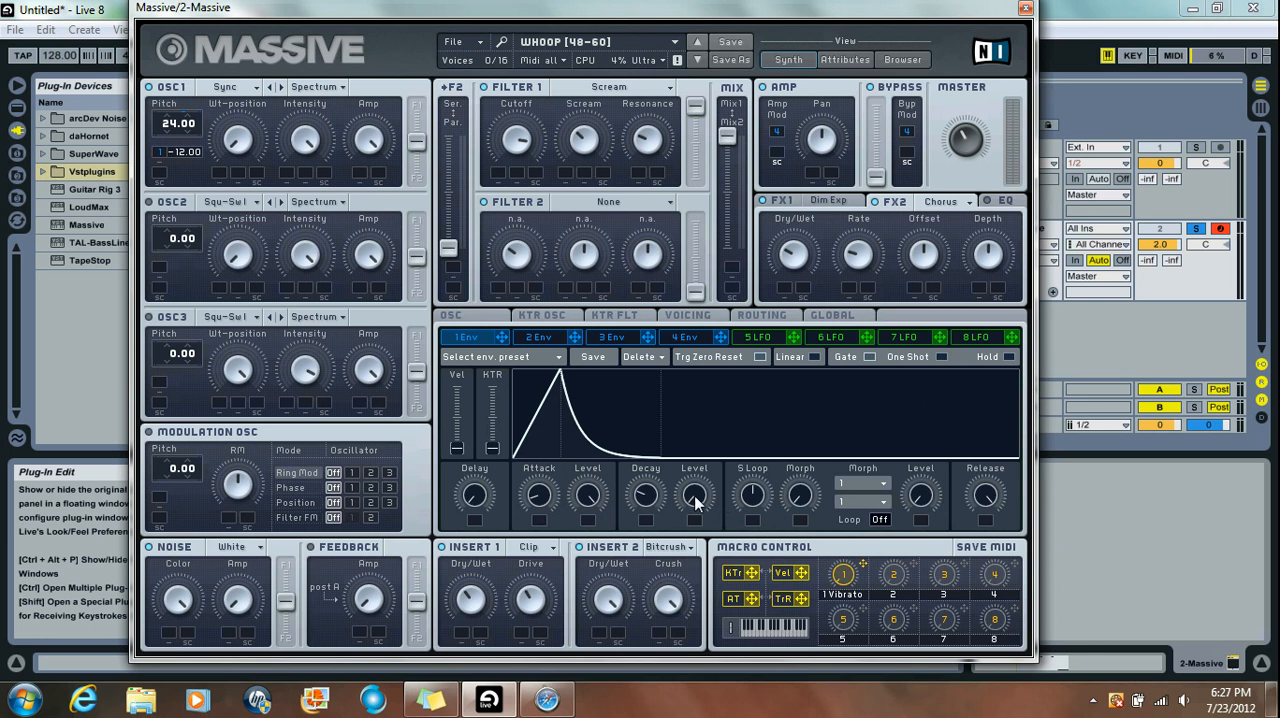
mouse_move(480, 296)
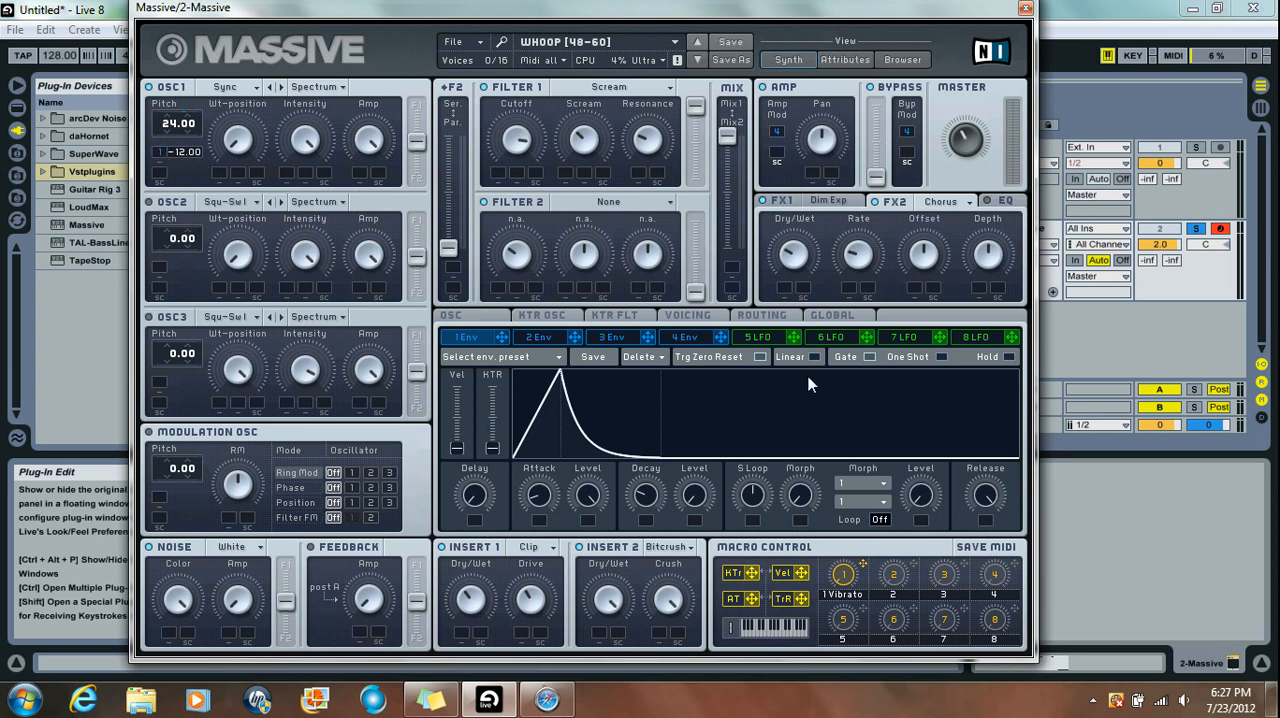
mouse_move(576, 416)
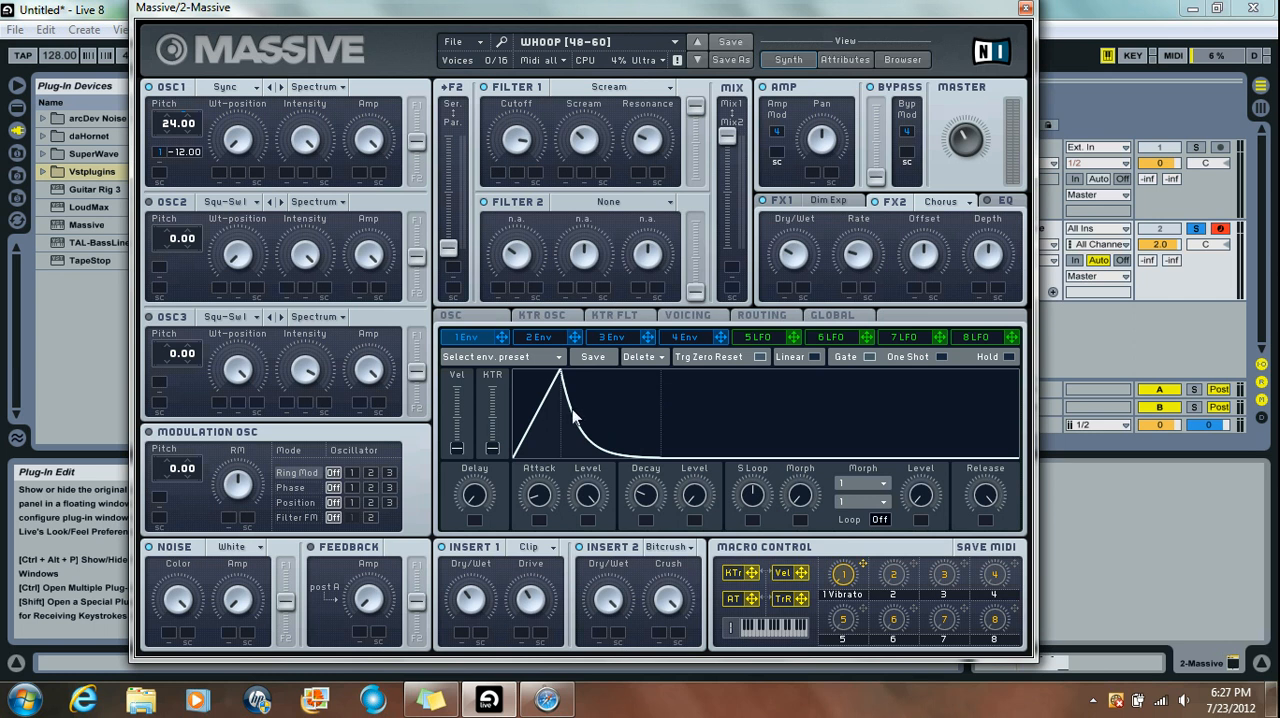
mouse_move(558, 588)
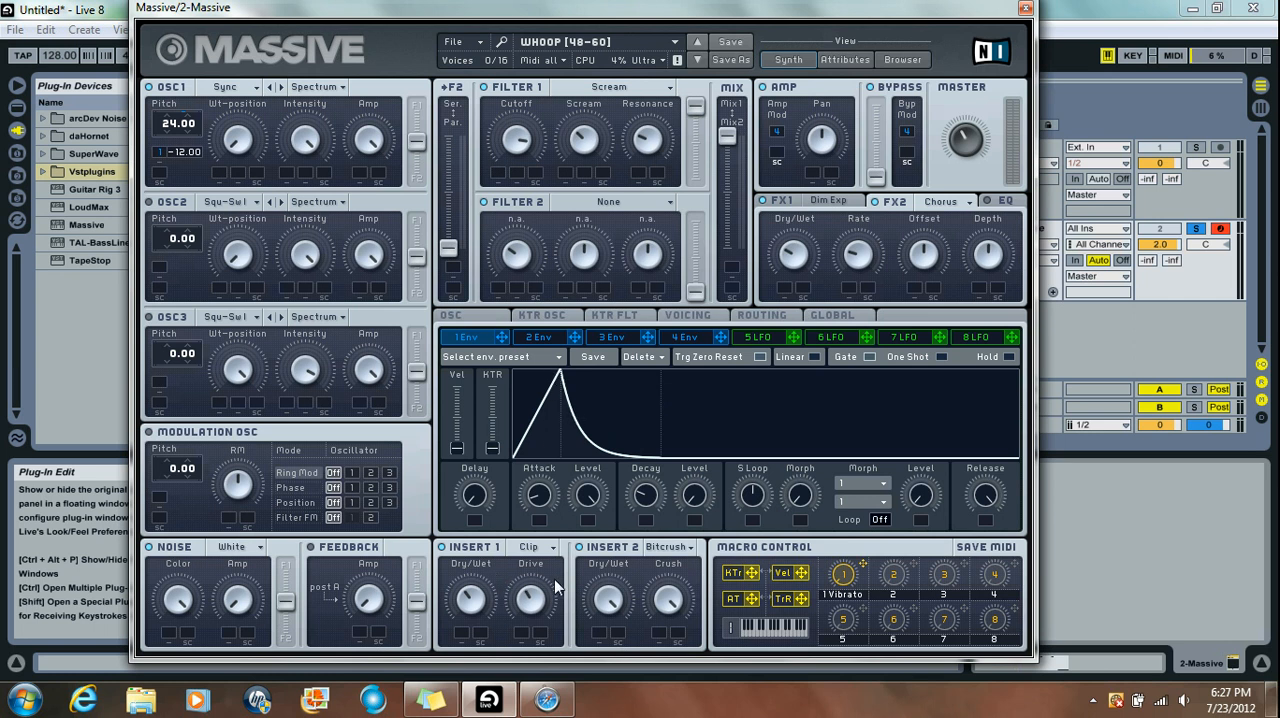
mouse_move(508, 574)
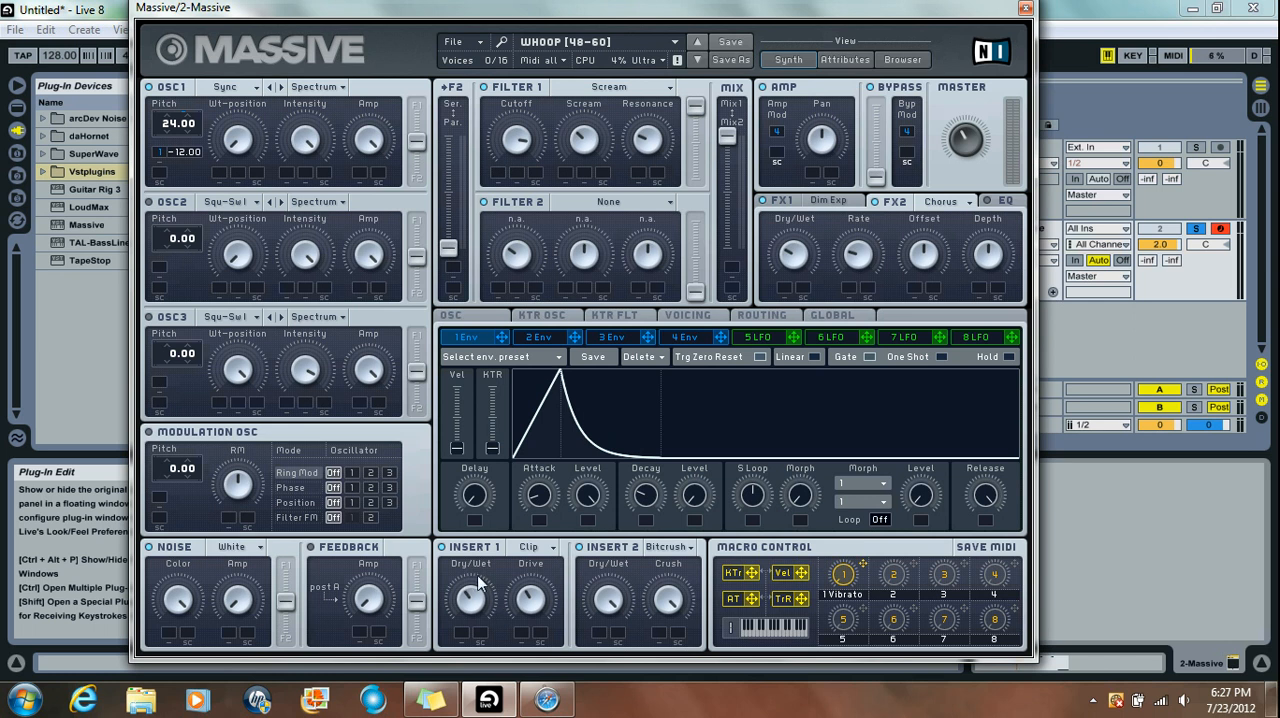
mouse_move(490, 614)
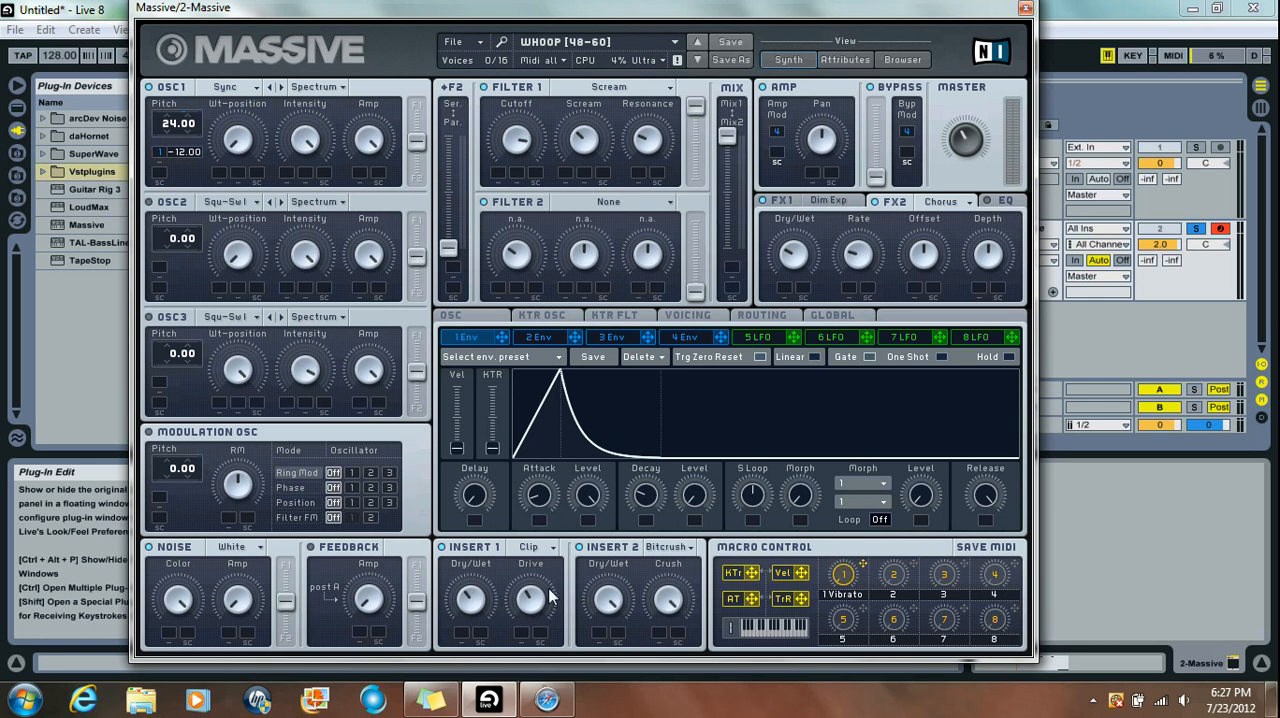
mouse_move(640, 584)
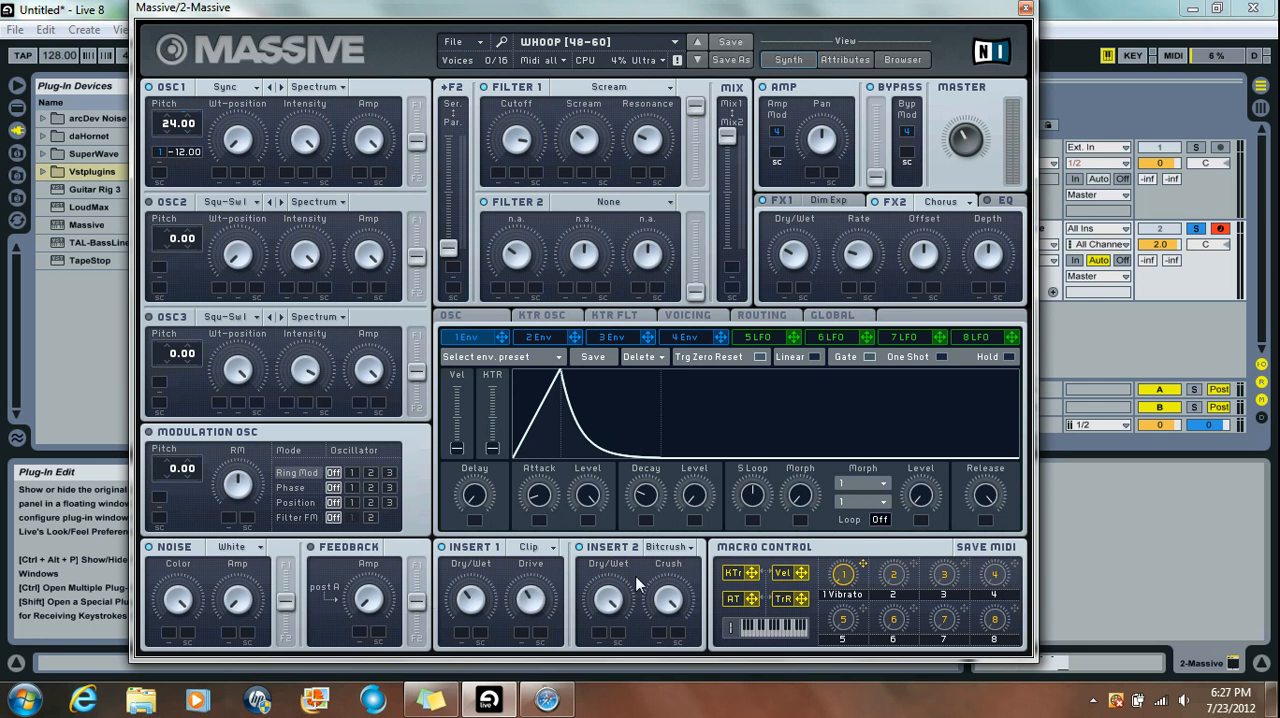
mouse_move(678, 618)
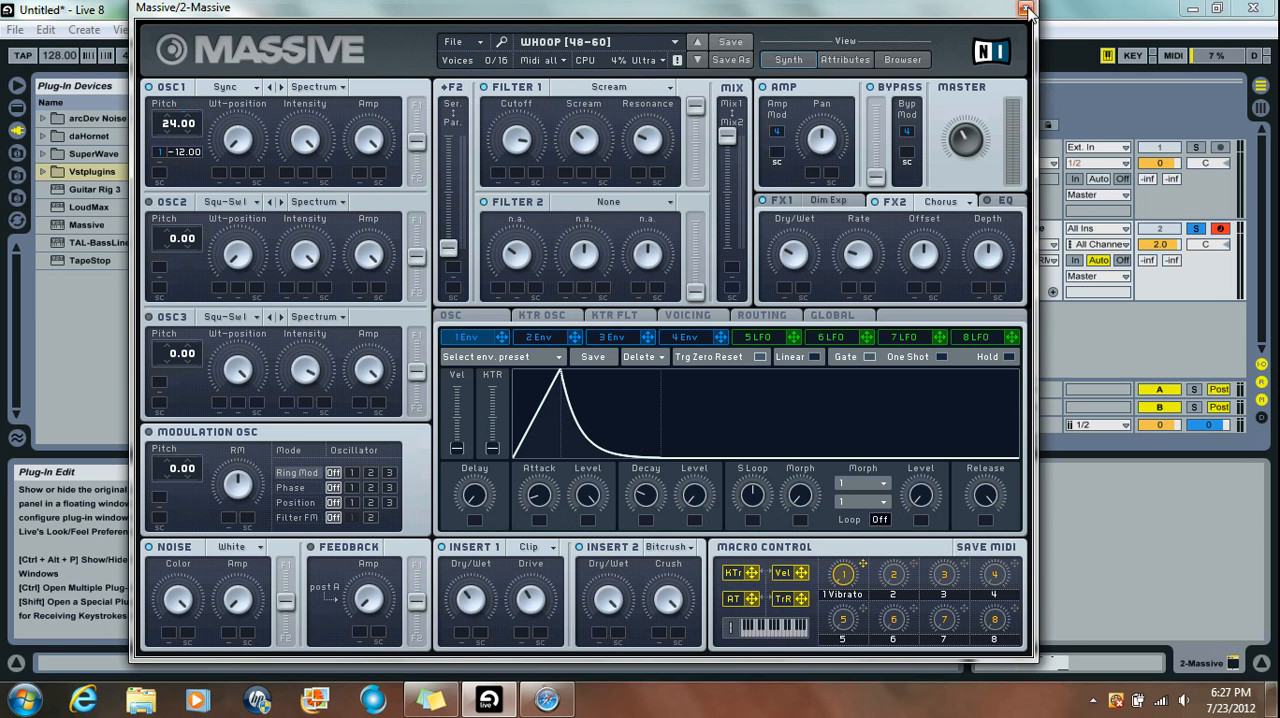
Close the Massive plug-in window to return to the clip's note editor in Live.
left_click(1028, 8)
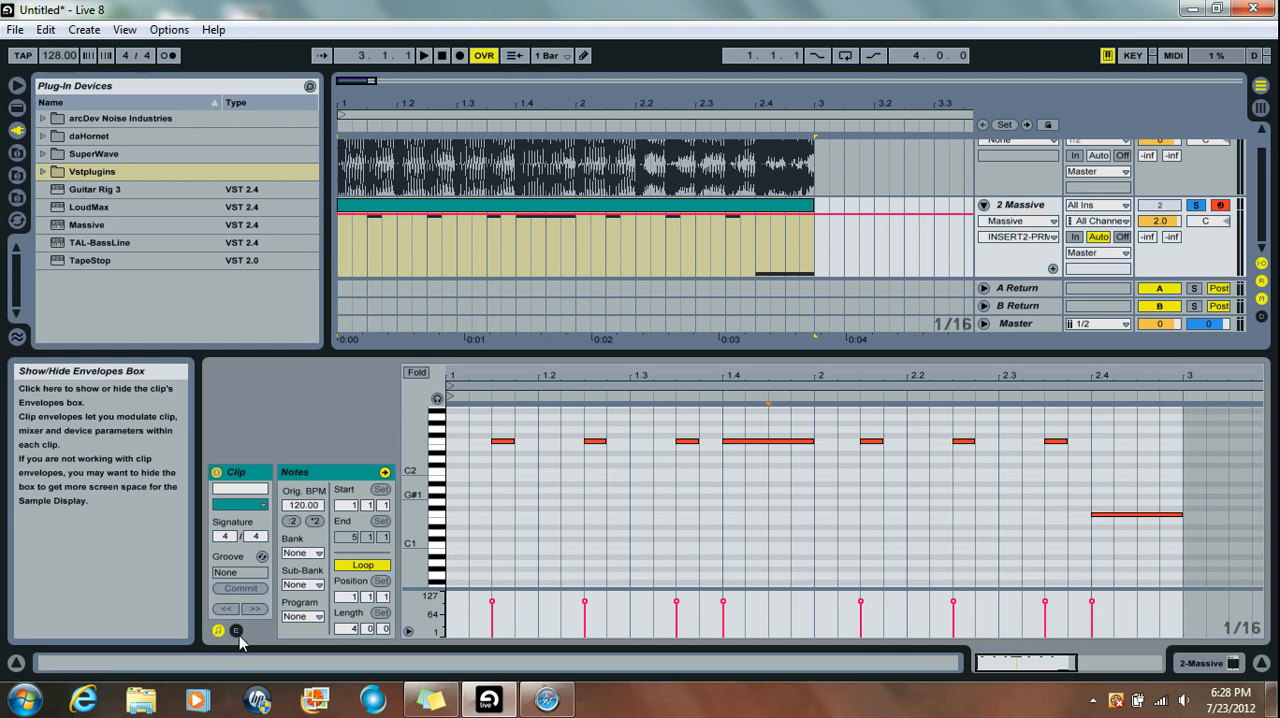
left_click(236, 630)
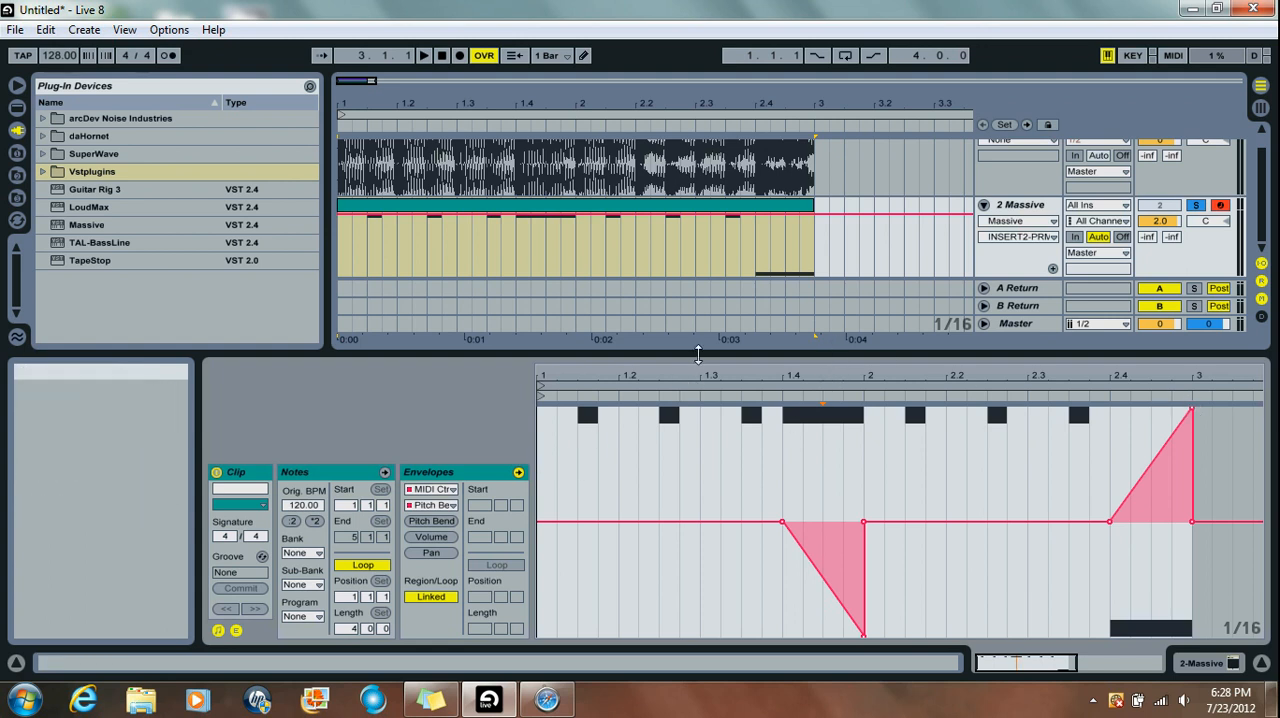
mouse_move(236, 630)
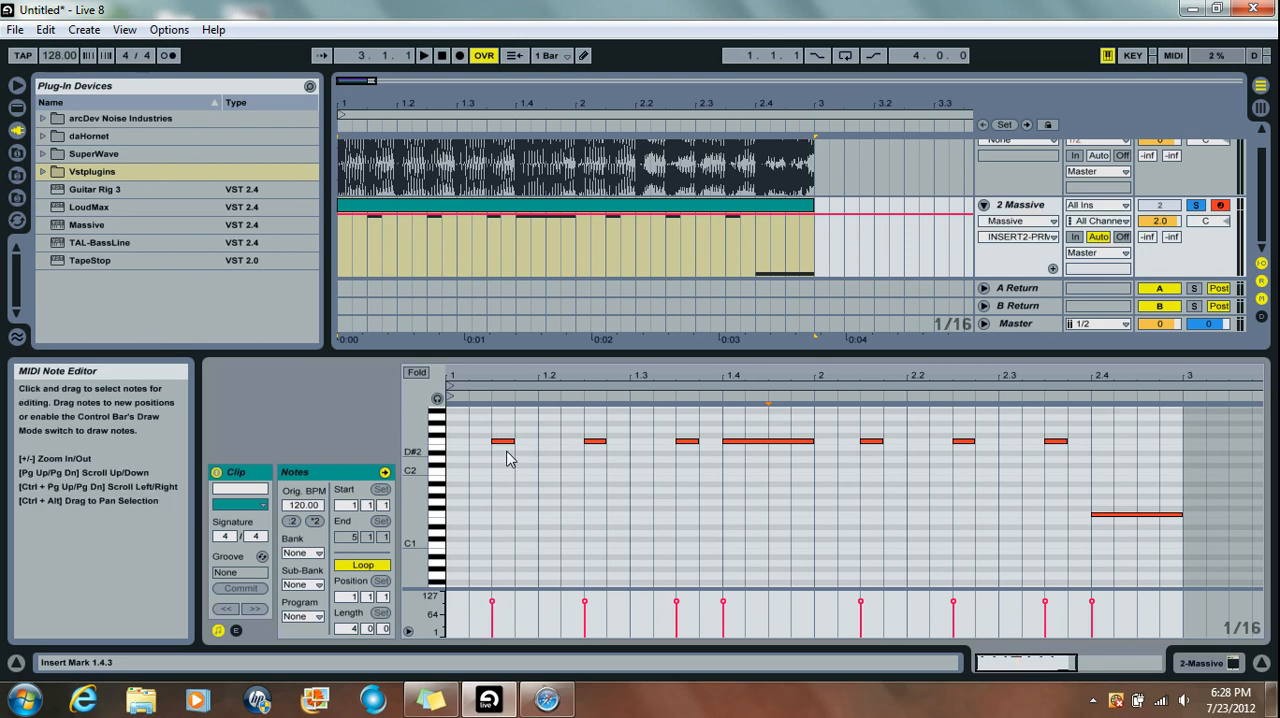
Box-select the F2 notes in bar 1 of the MIDI clip.
left_click(500, 442)
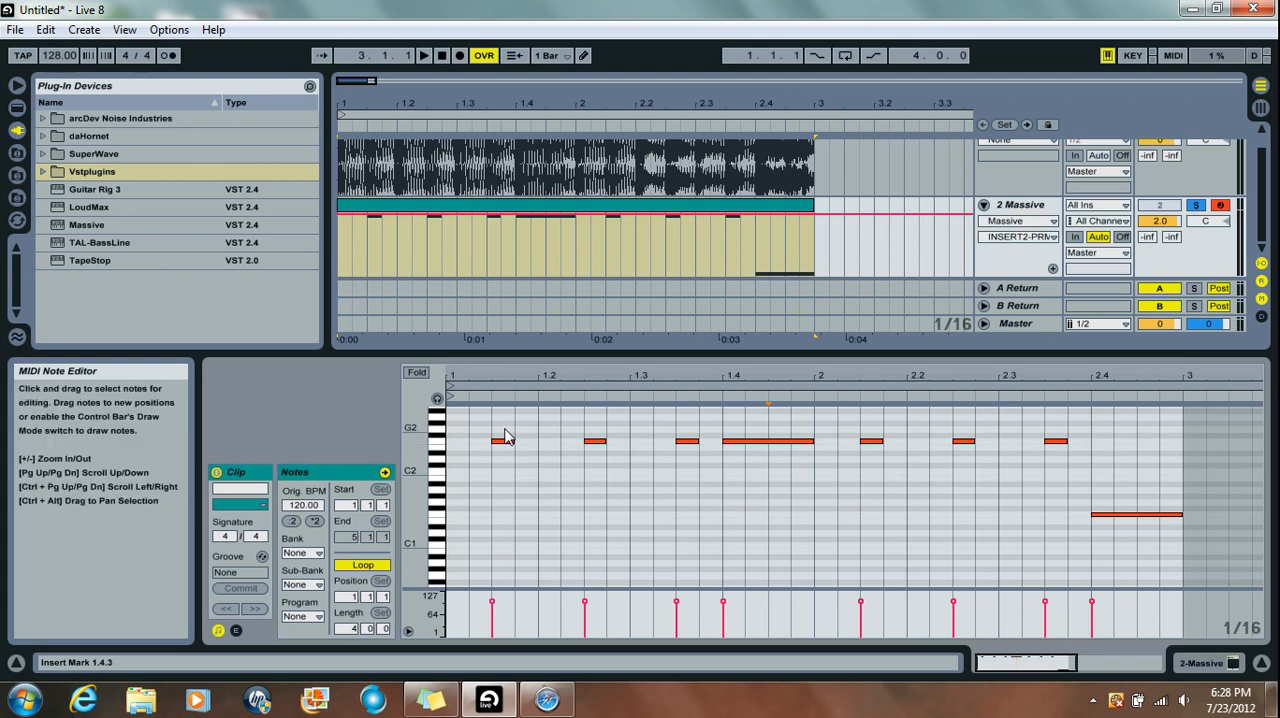
left_click_drag(496, 432, 700, 470)
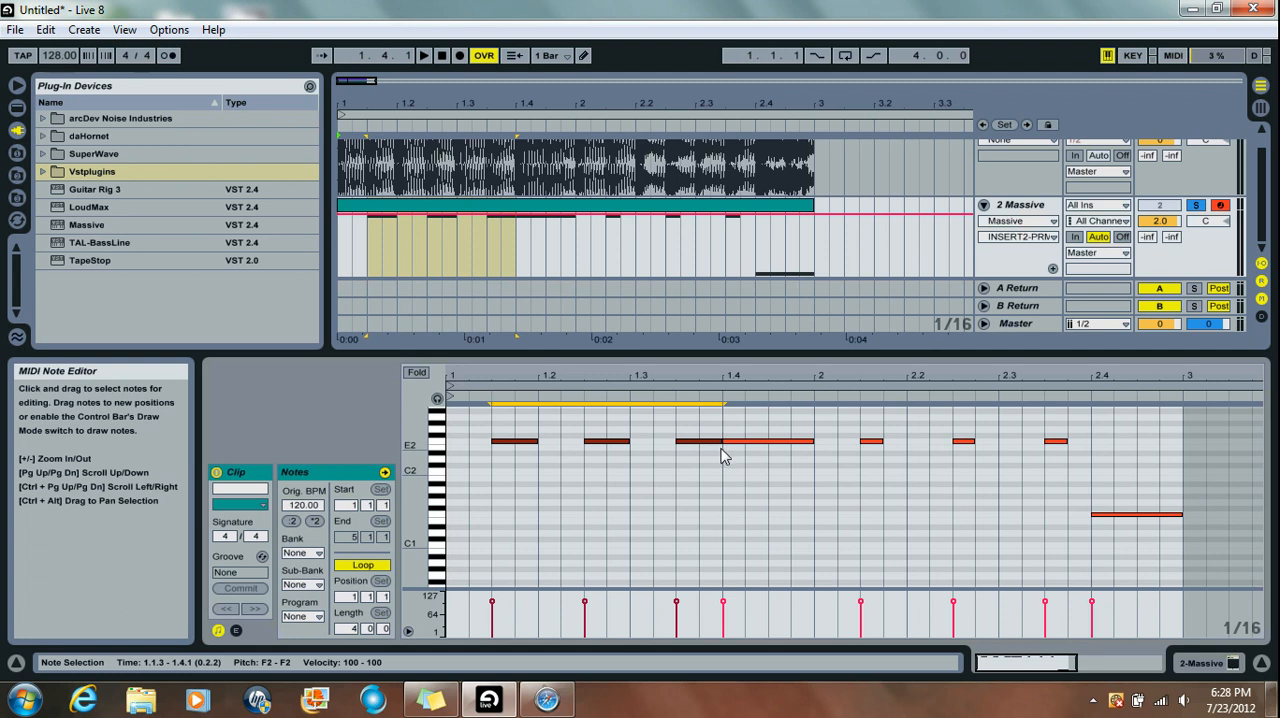
left_click(424, 56)
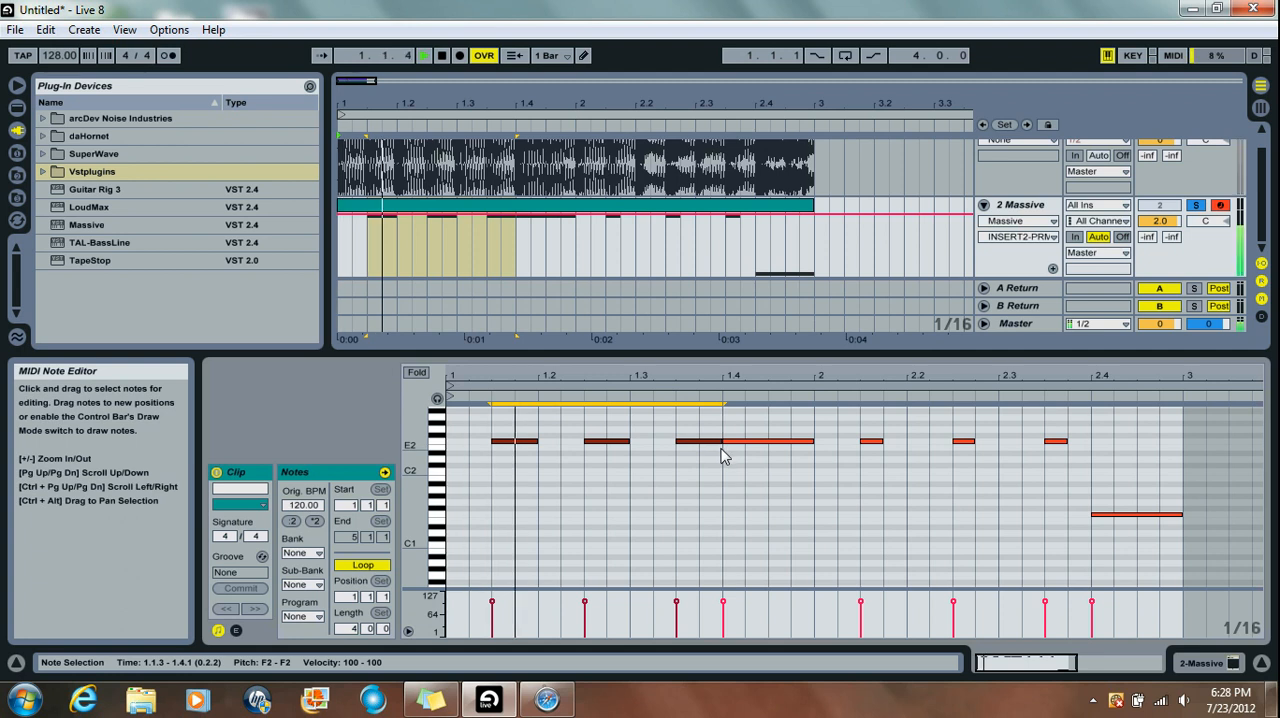